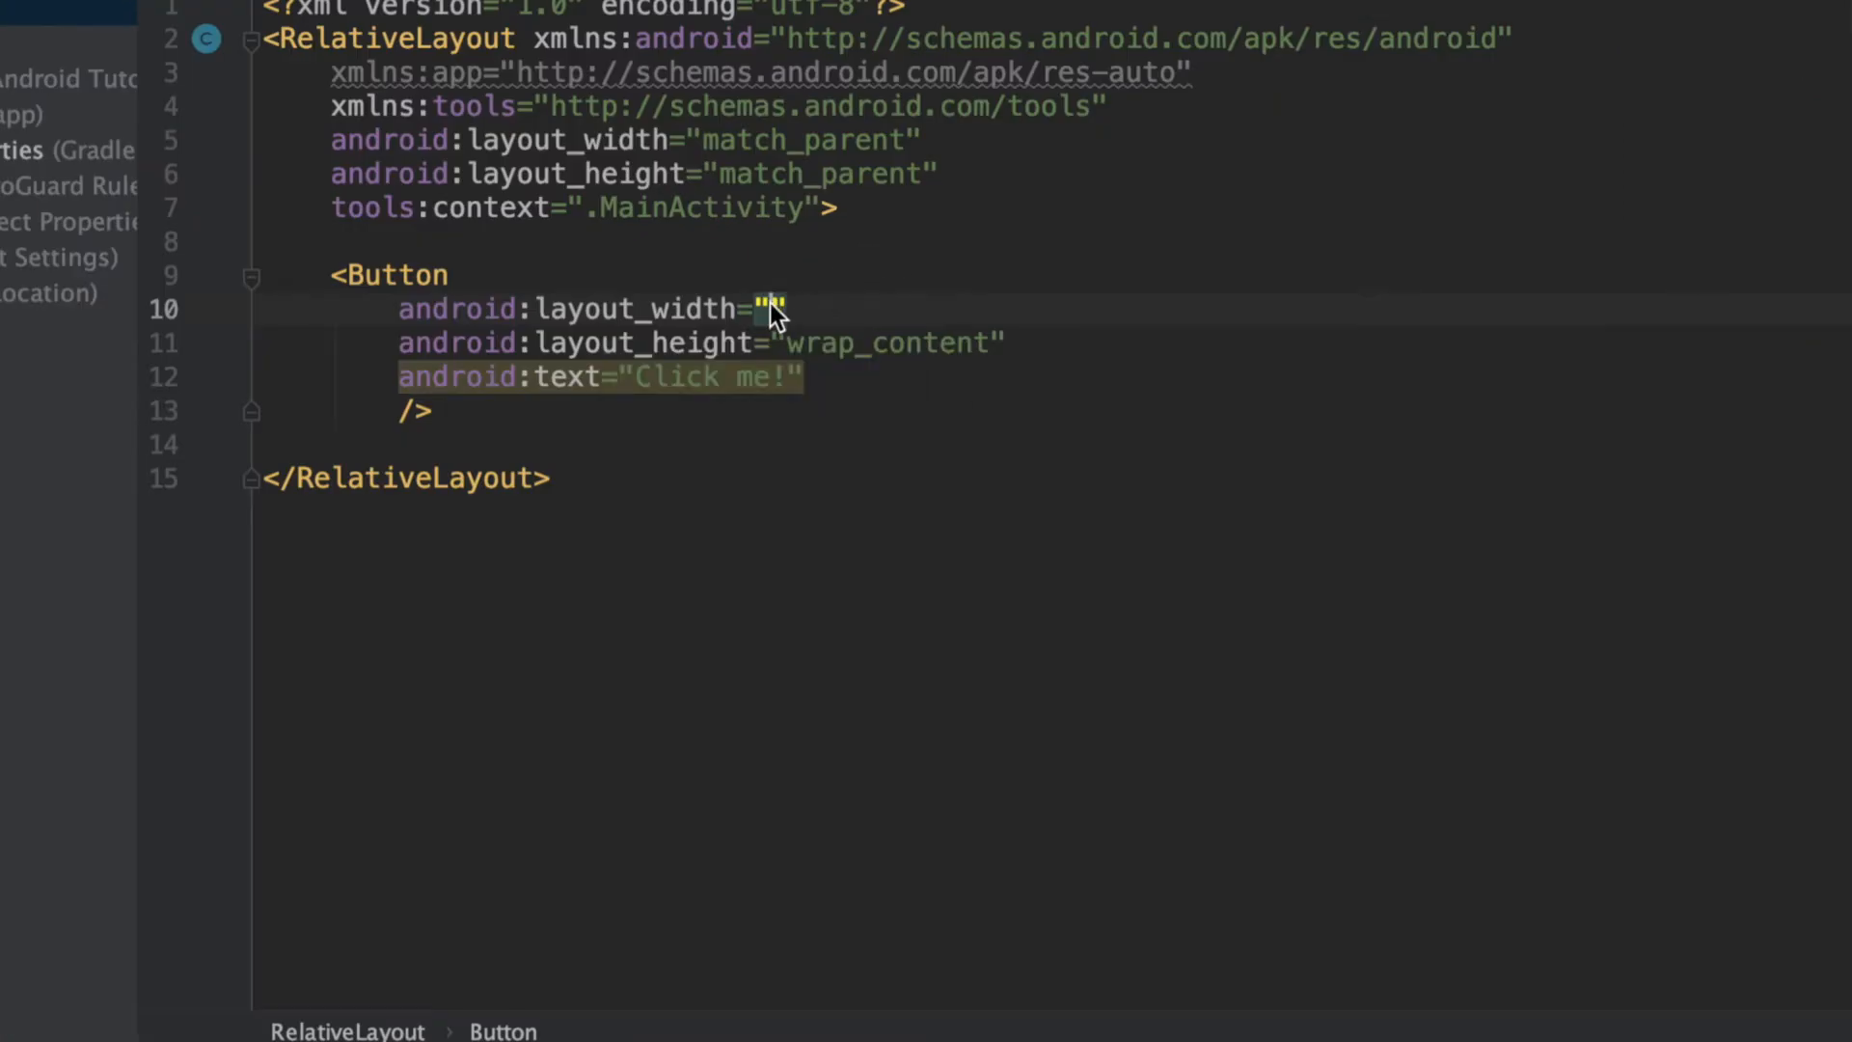
{"action": "mouse_move", "coordinate": [396, 309]}
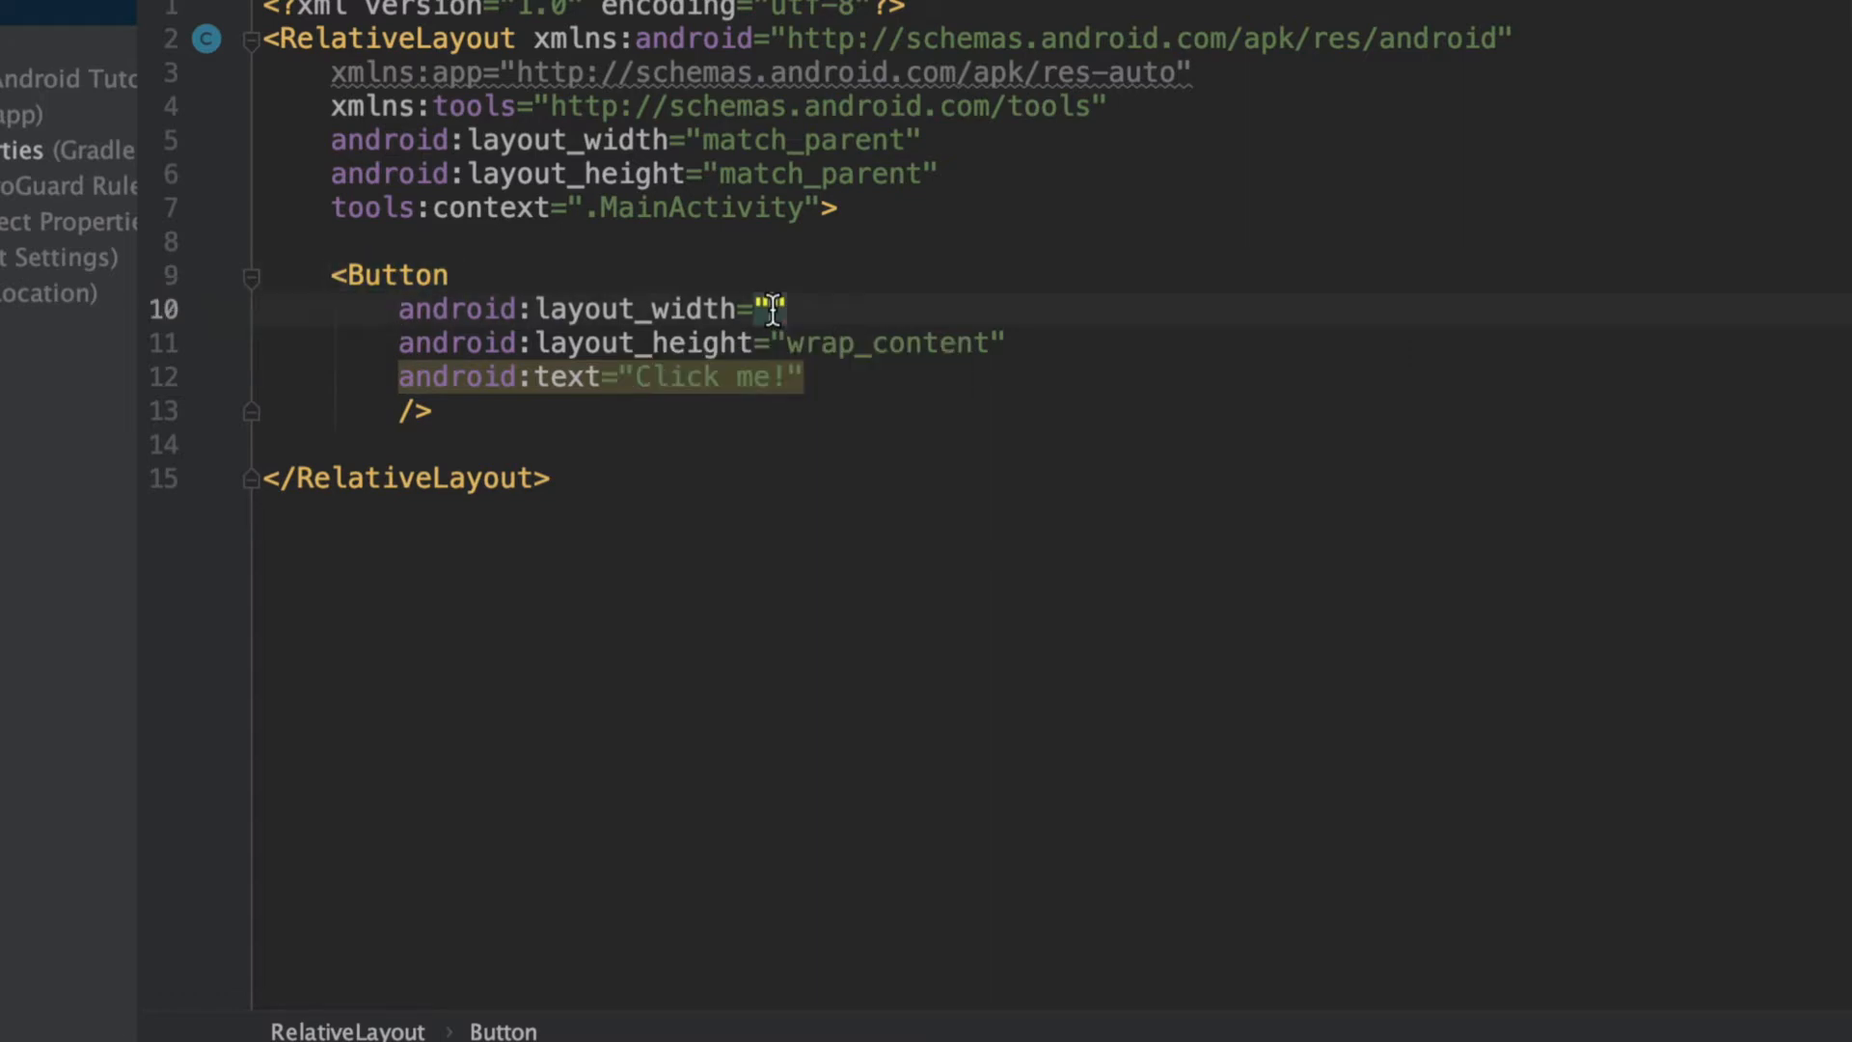
- Enter width values for layout_width ending at 72pt and select that value
{"action": "type", "text": "50"}
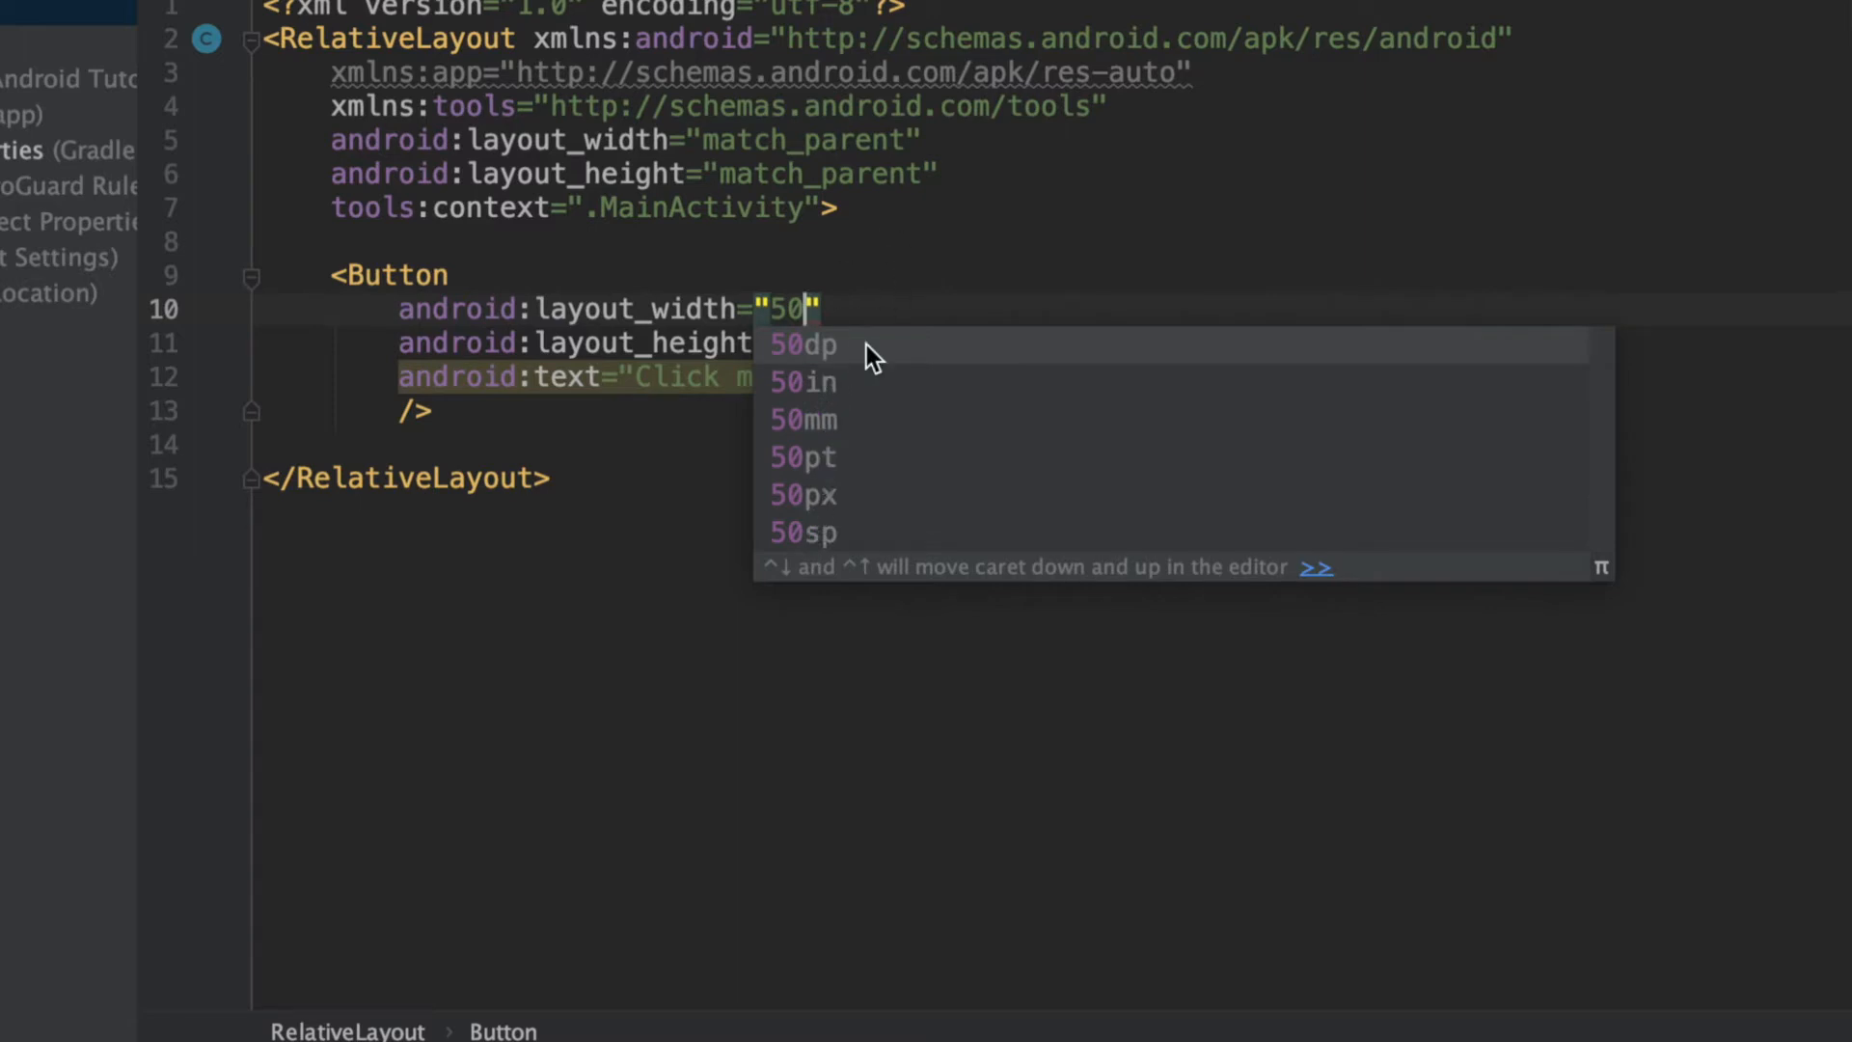
{"action": "mouse_move", "coordinate": [845, 417]}
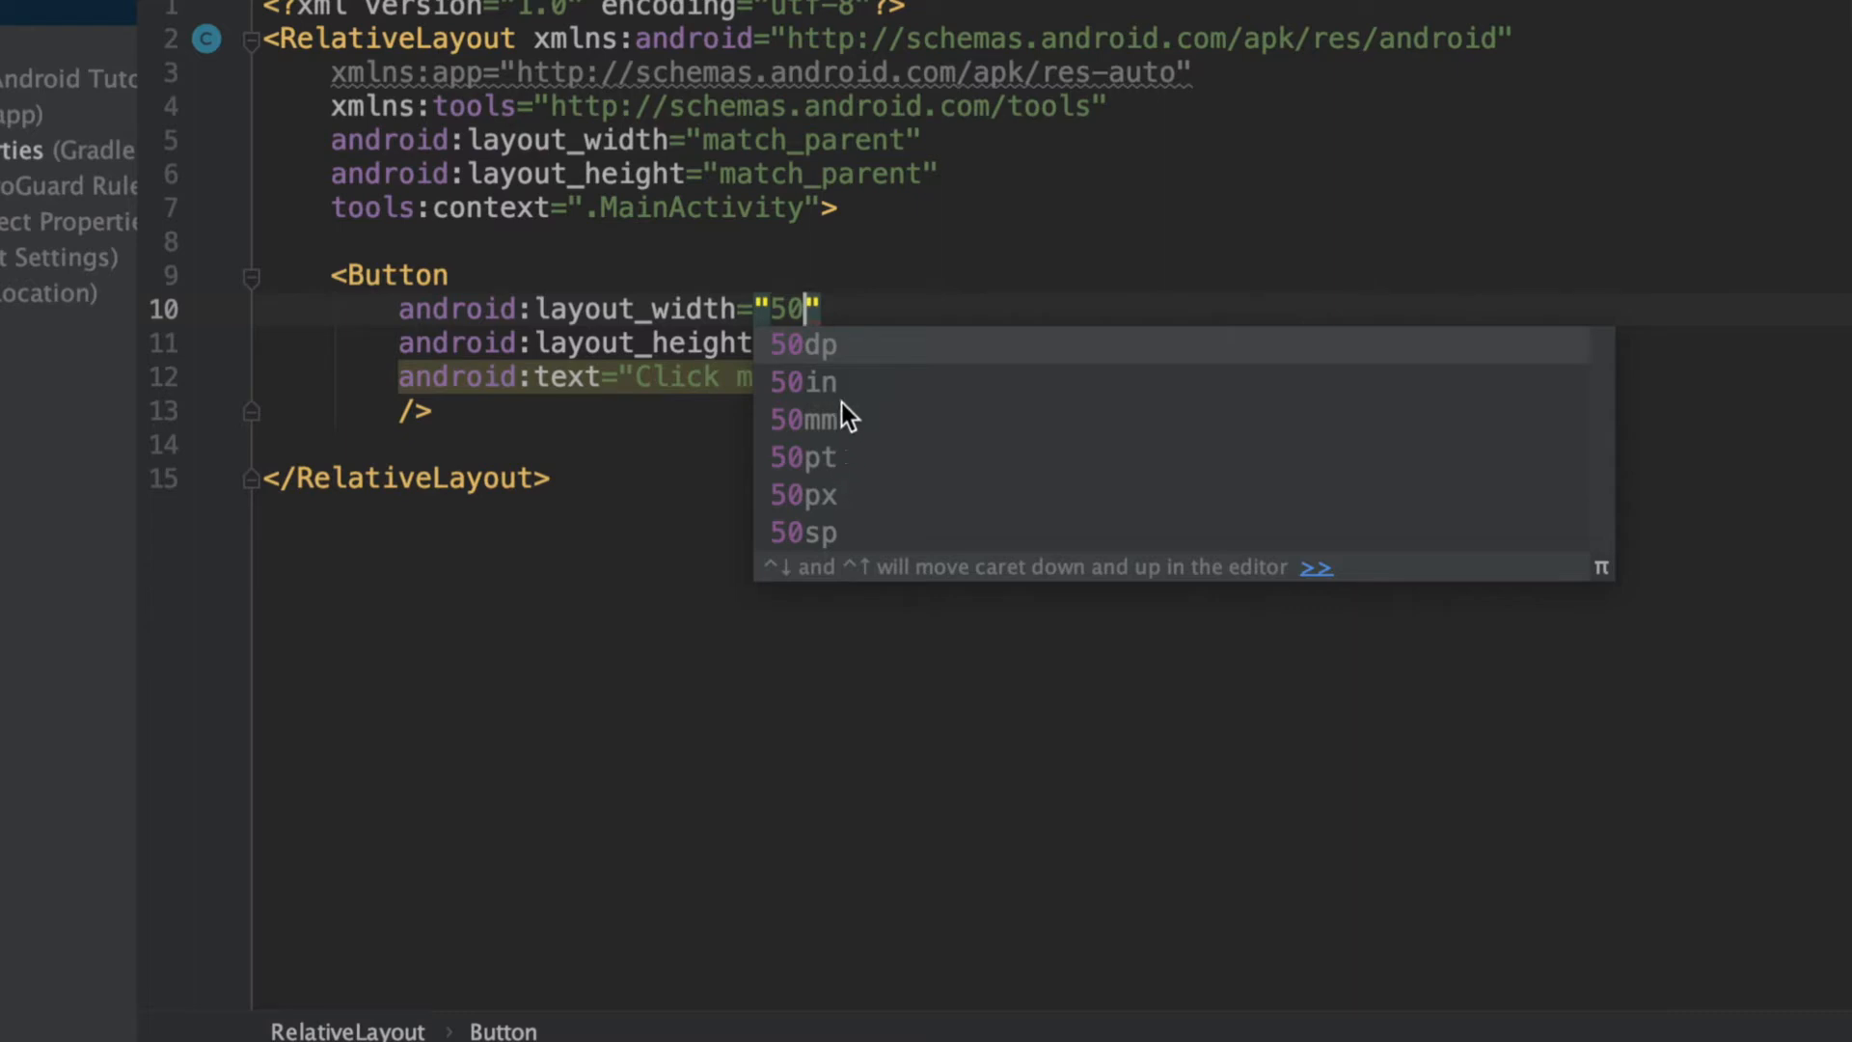
{"action": "mouse_move", "coordinate": [830, 401]}
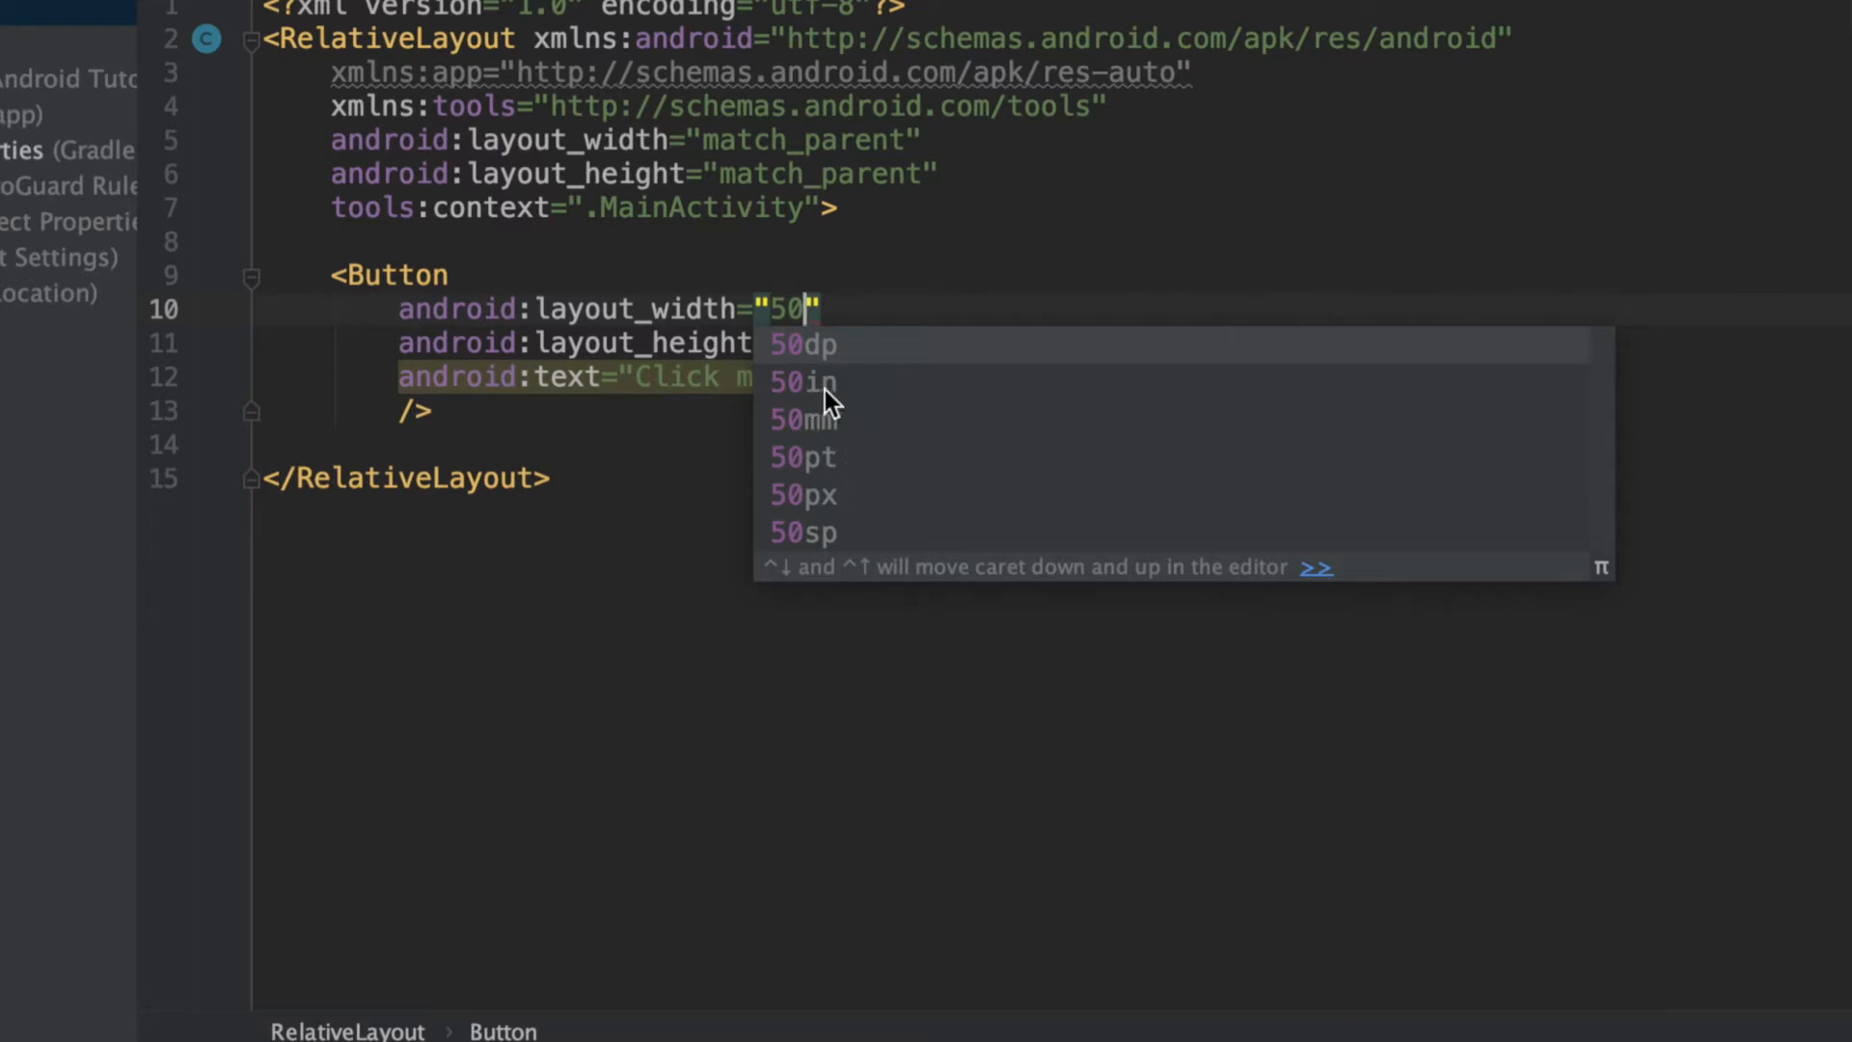
{"action": "mouse_move", "coordinate": [833, 402]}
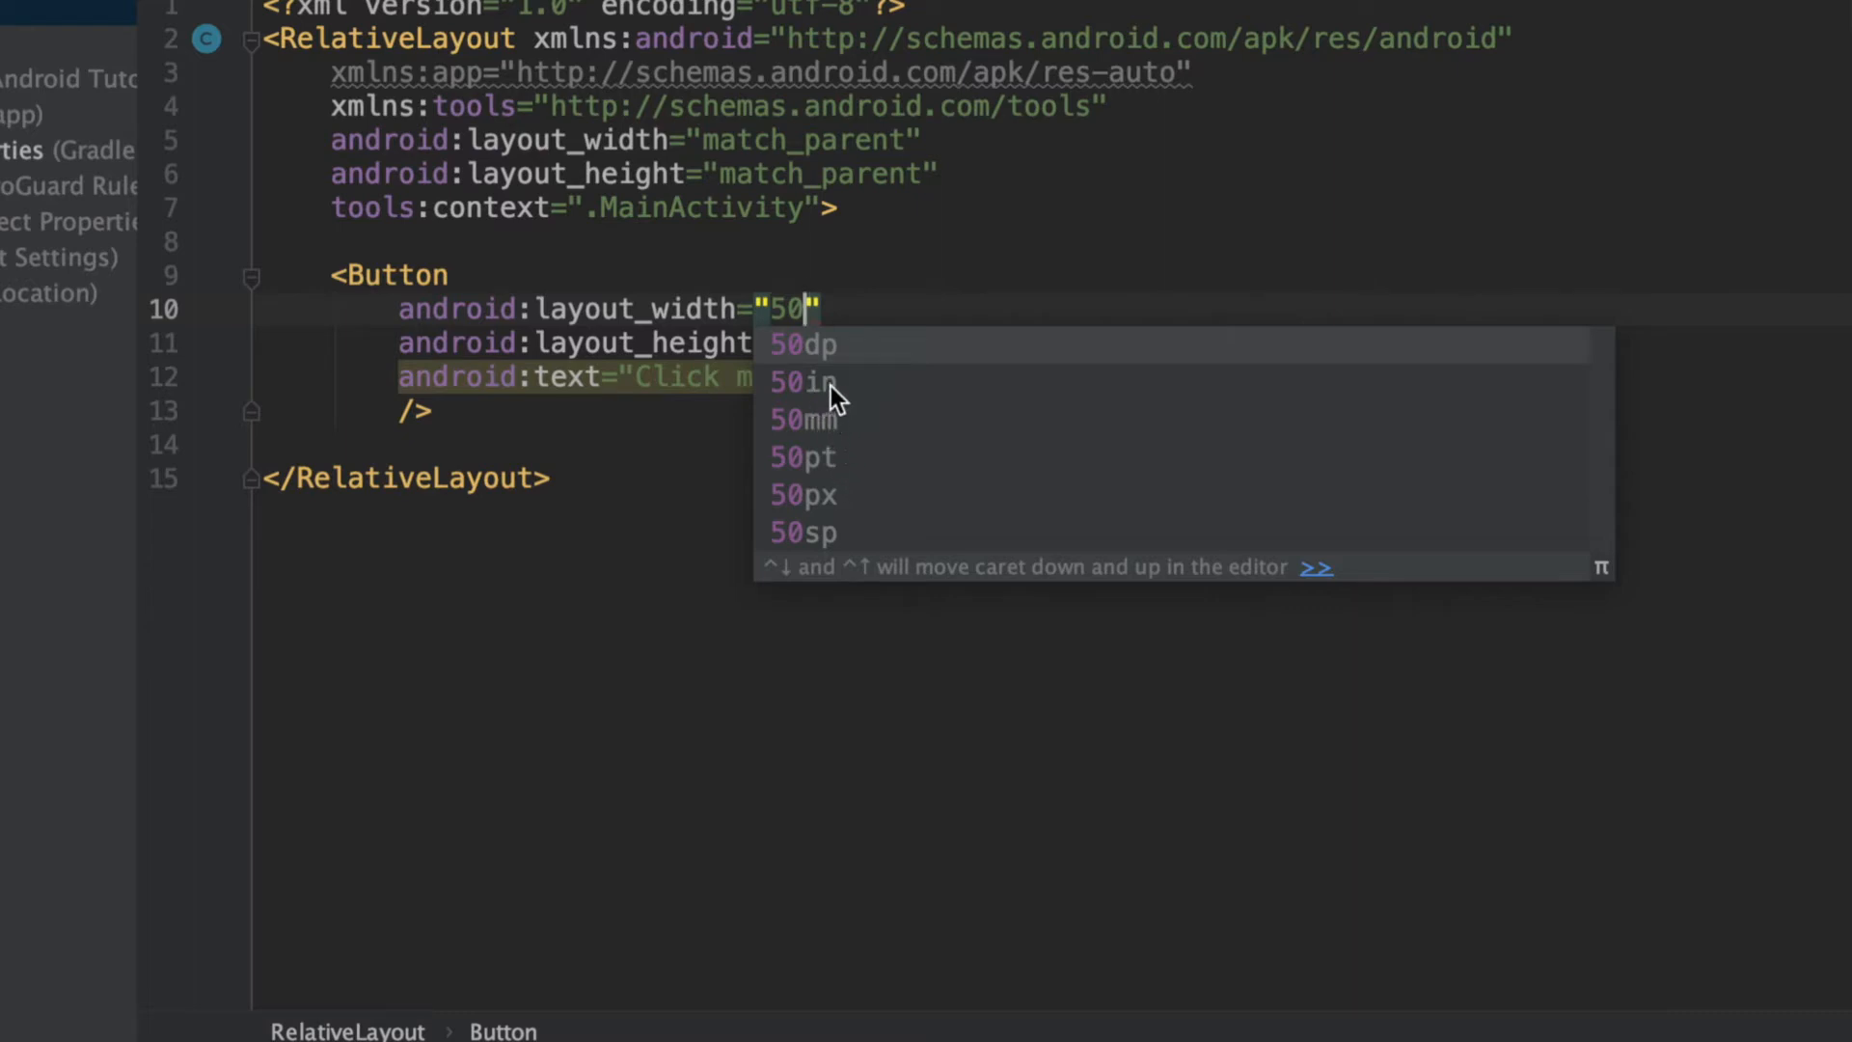
{"action": "mouse_move", "coordinate": [833, 448]}
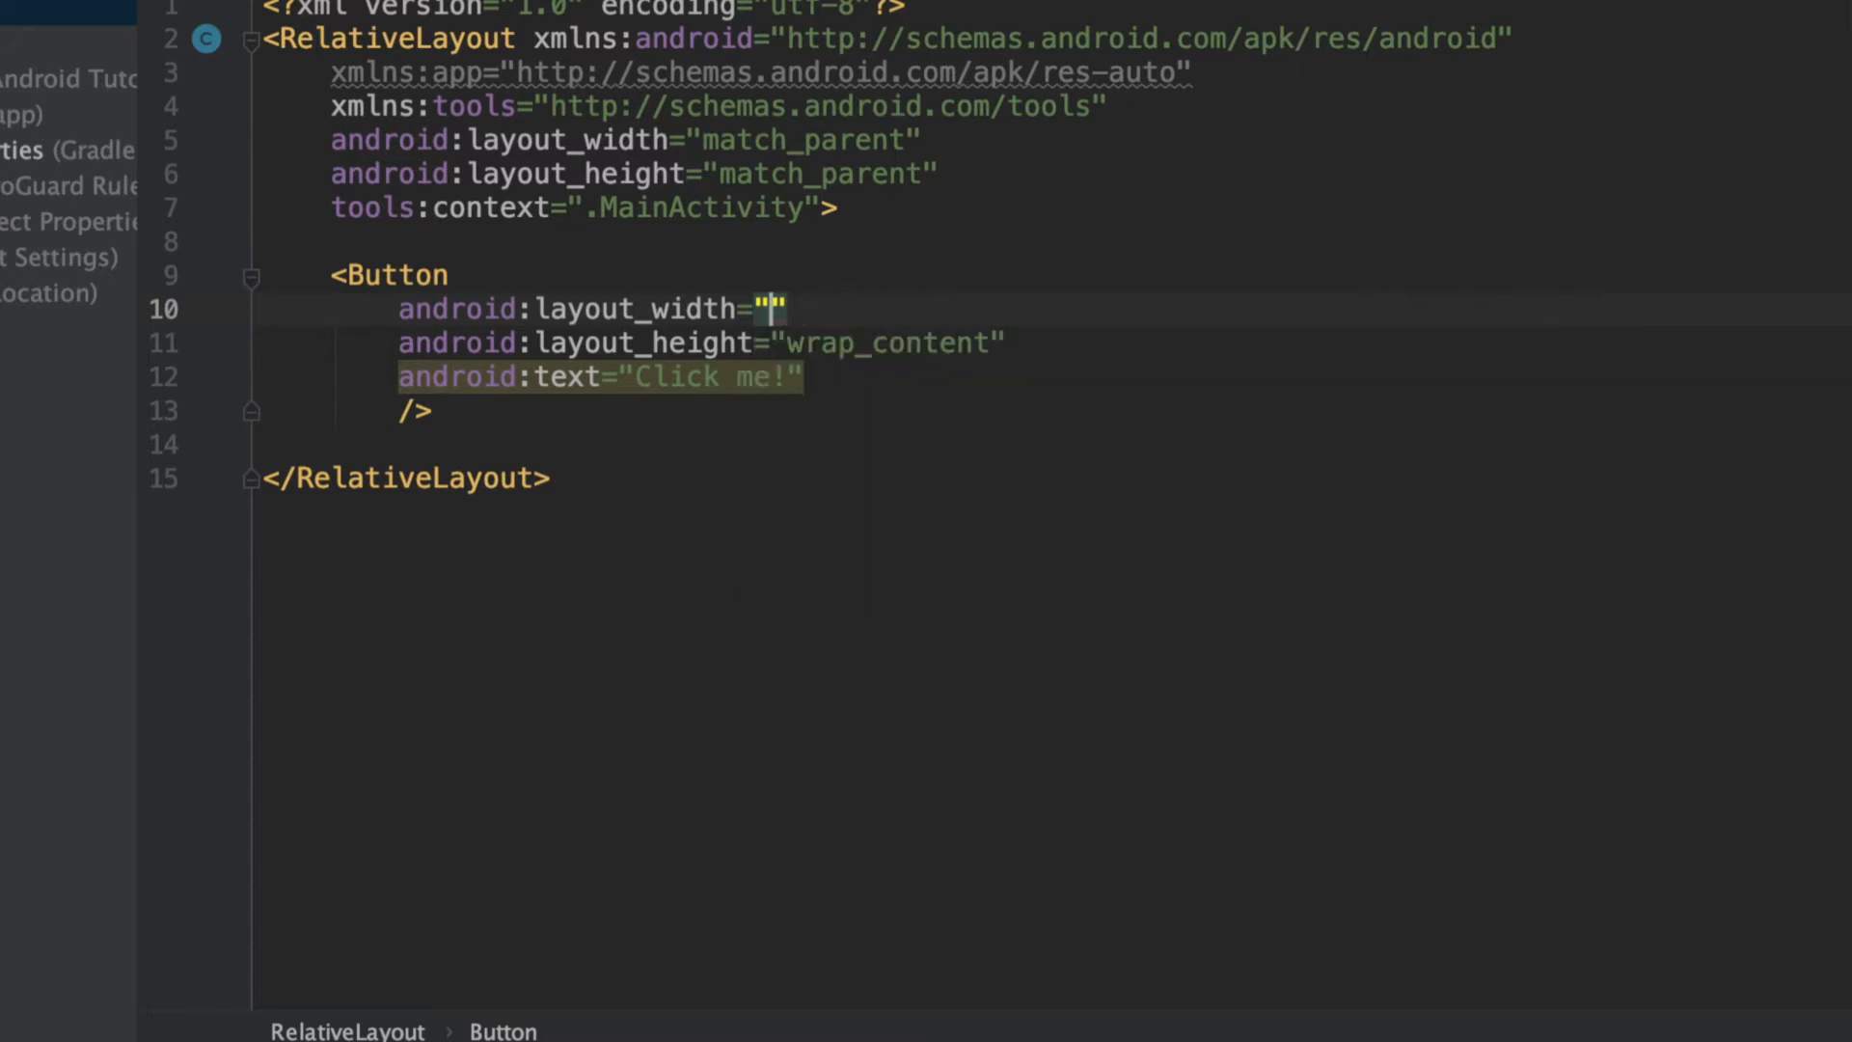
{"action": "type", "text": "2"}
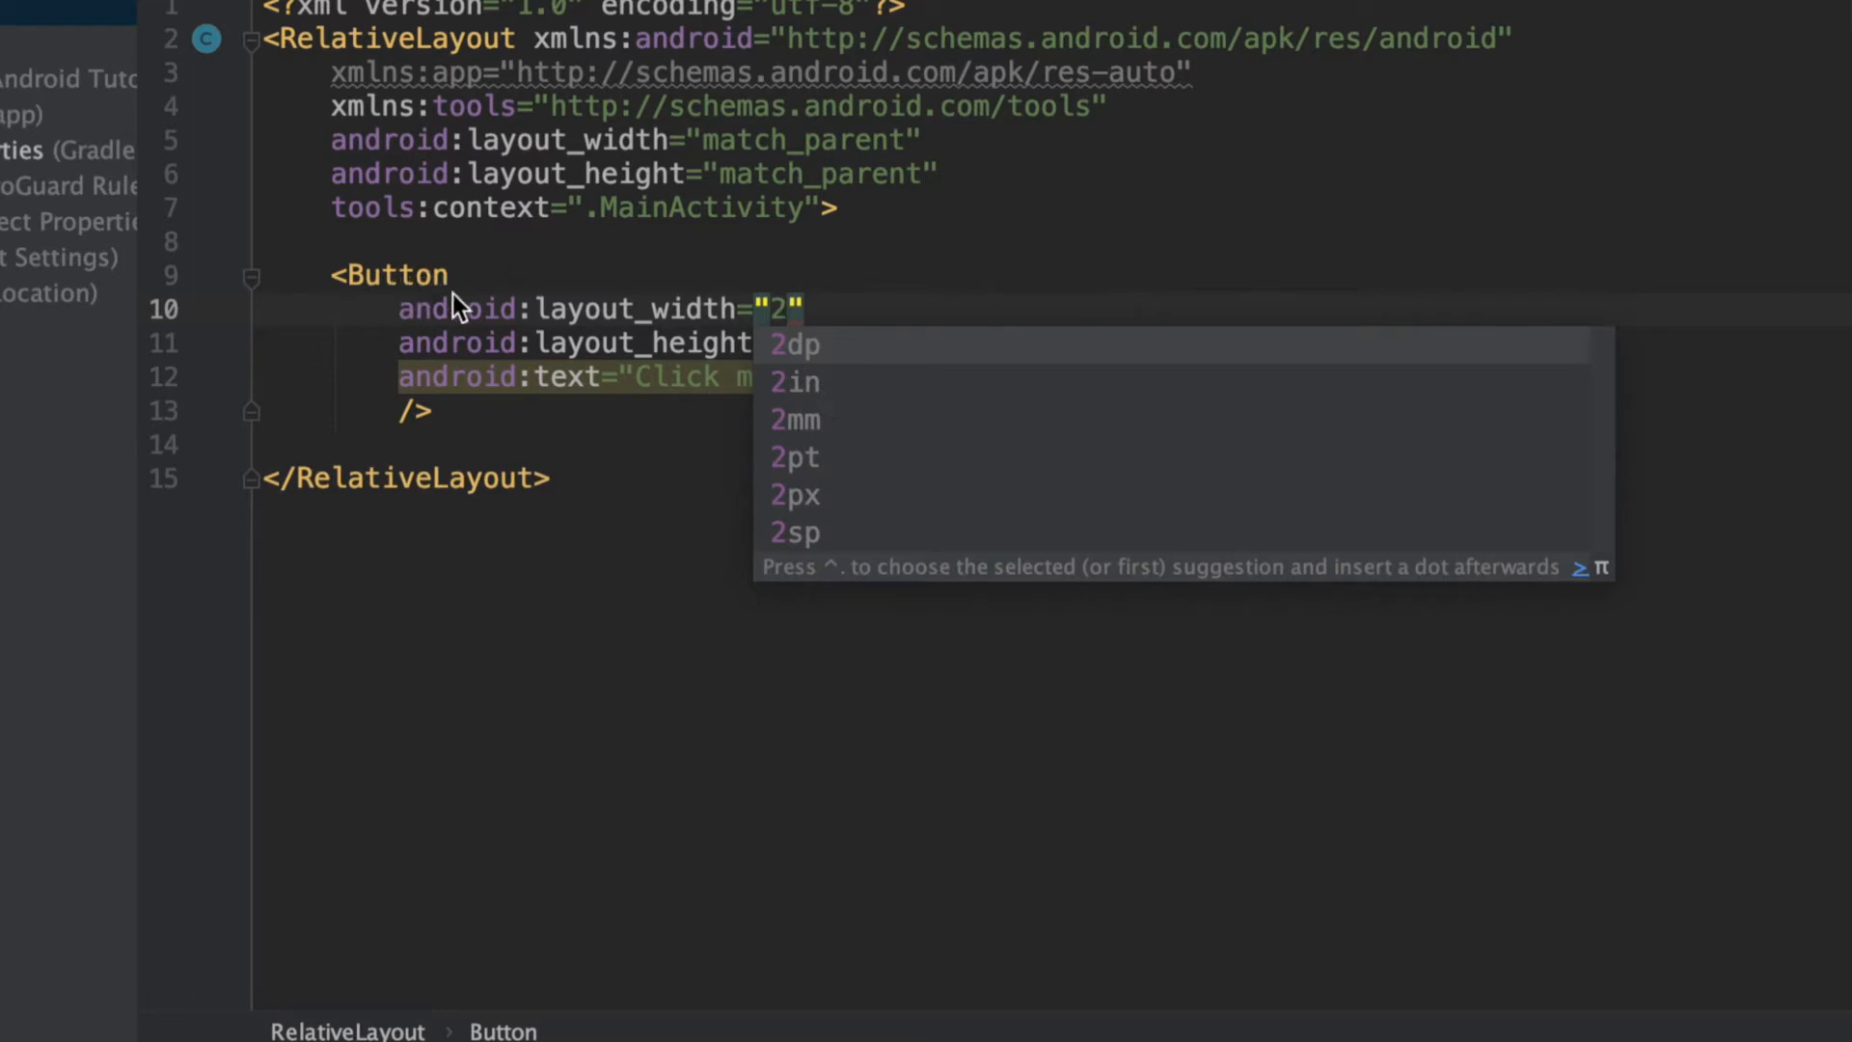
{"action": "type", "text": "0"}
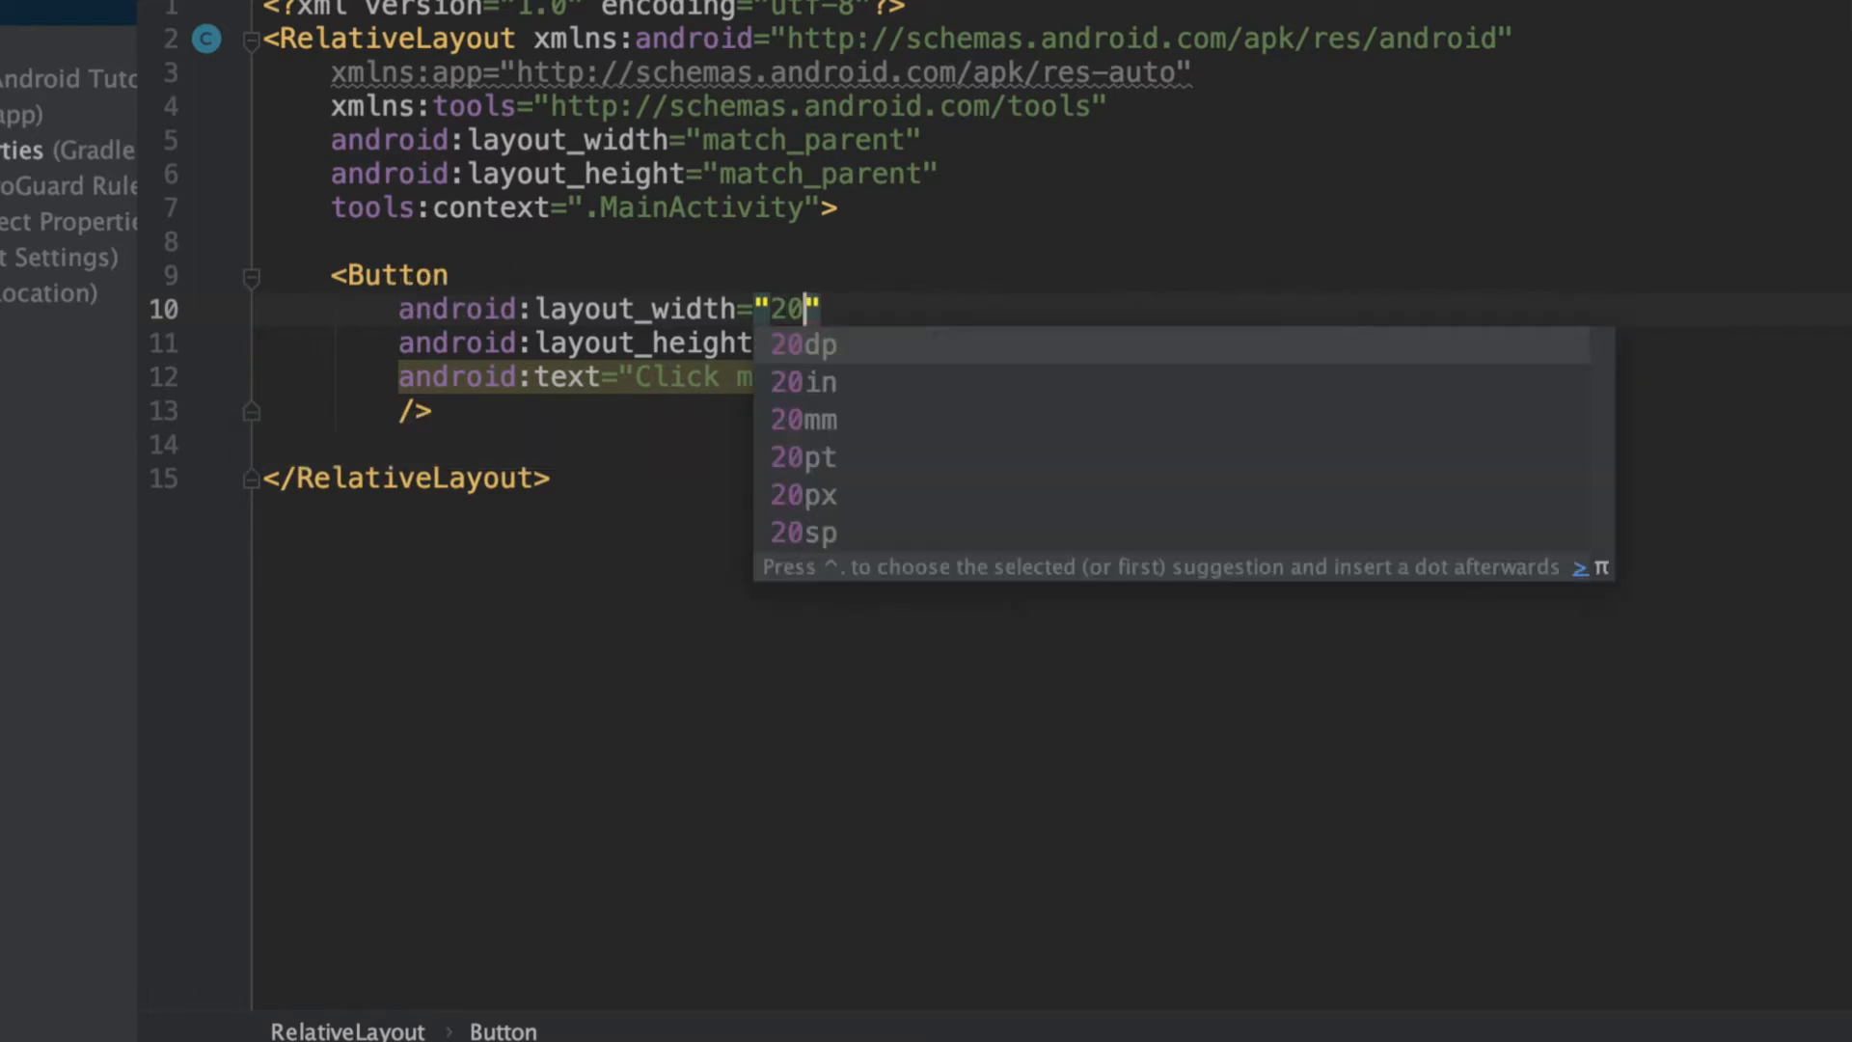
{"action": "mouse_move", "coordinate": [826, 455]}
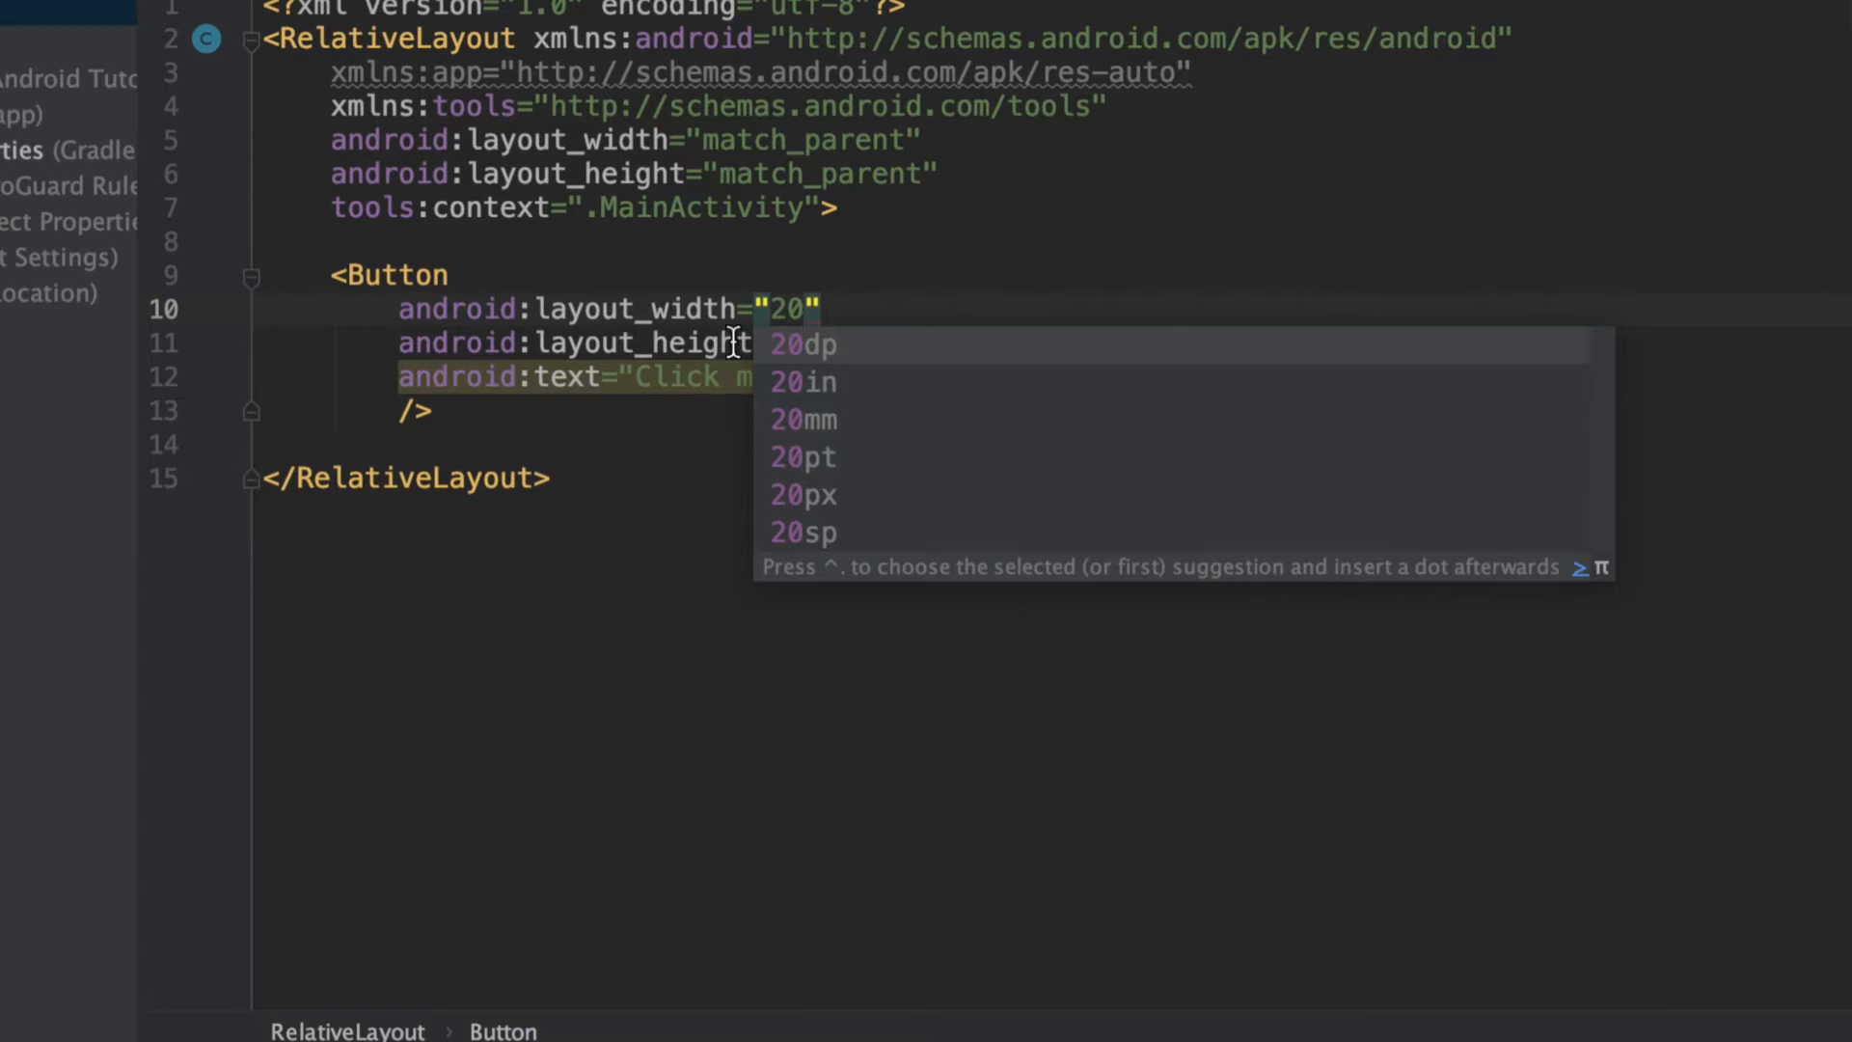
{"action": "mouse_move", "coordinate": [812, 362]}
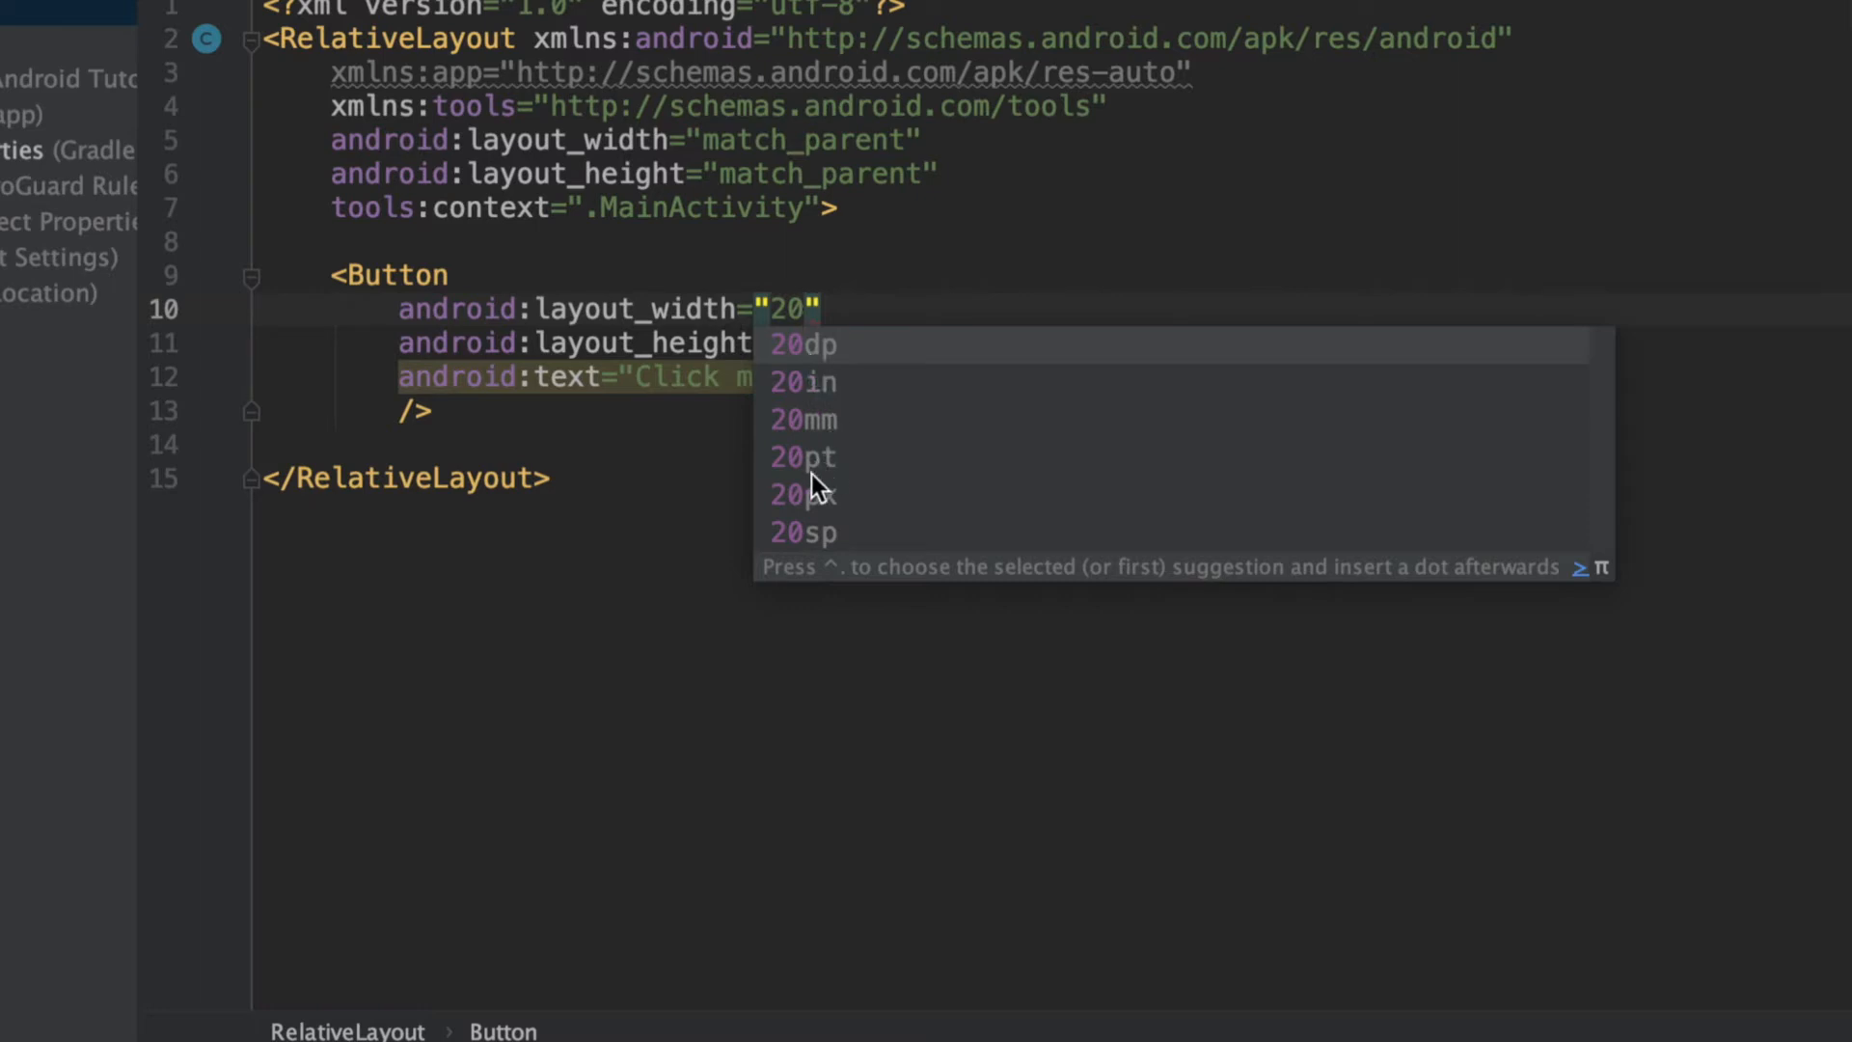
{"action": "mouse_move", "coordinate": [830, 491]}
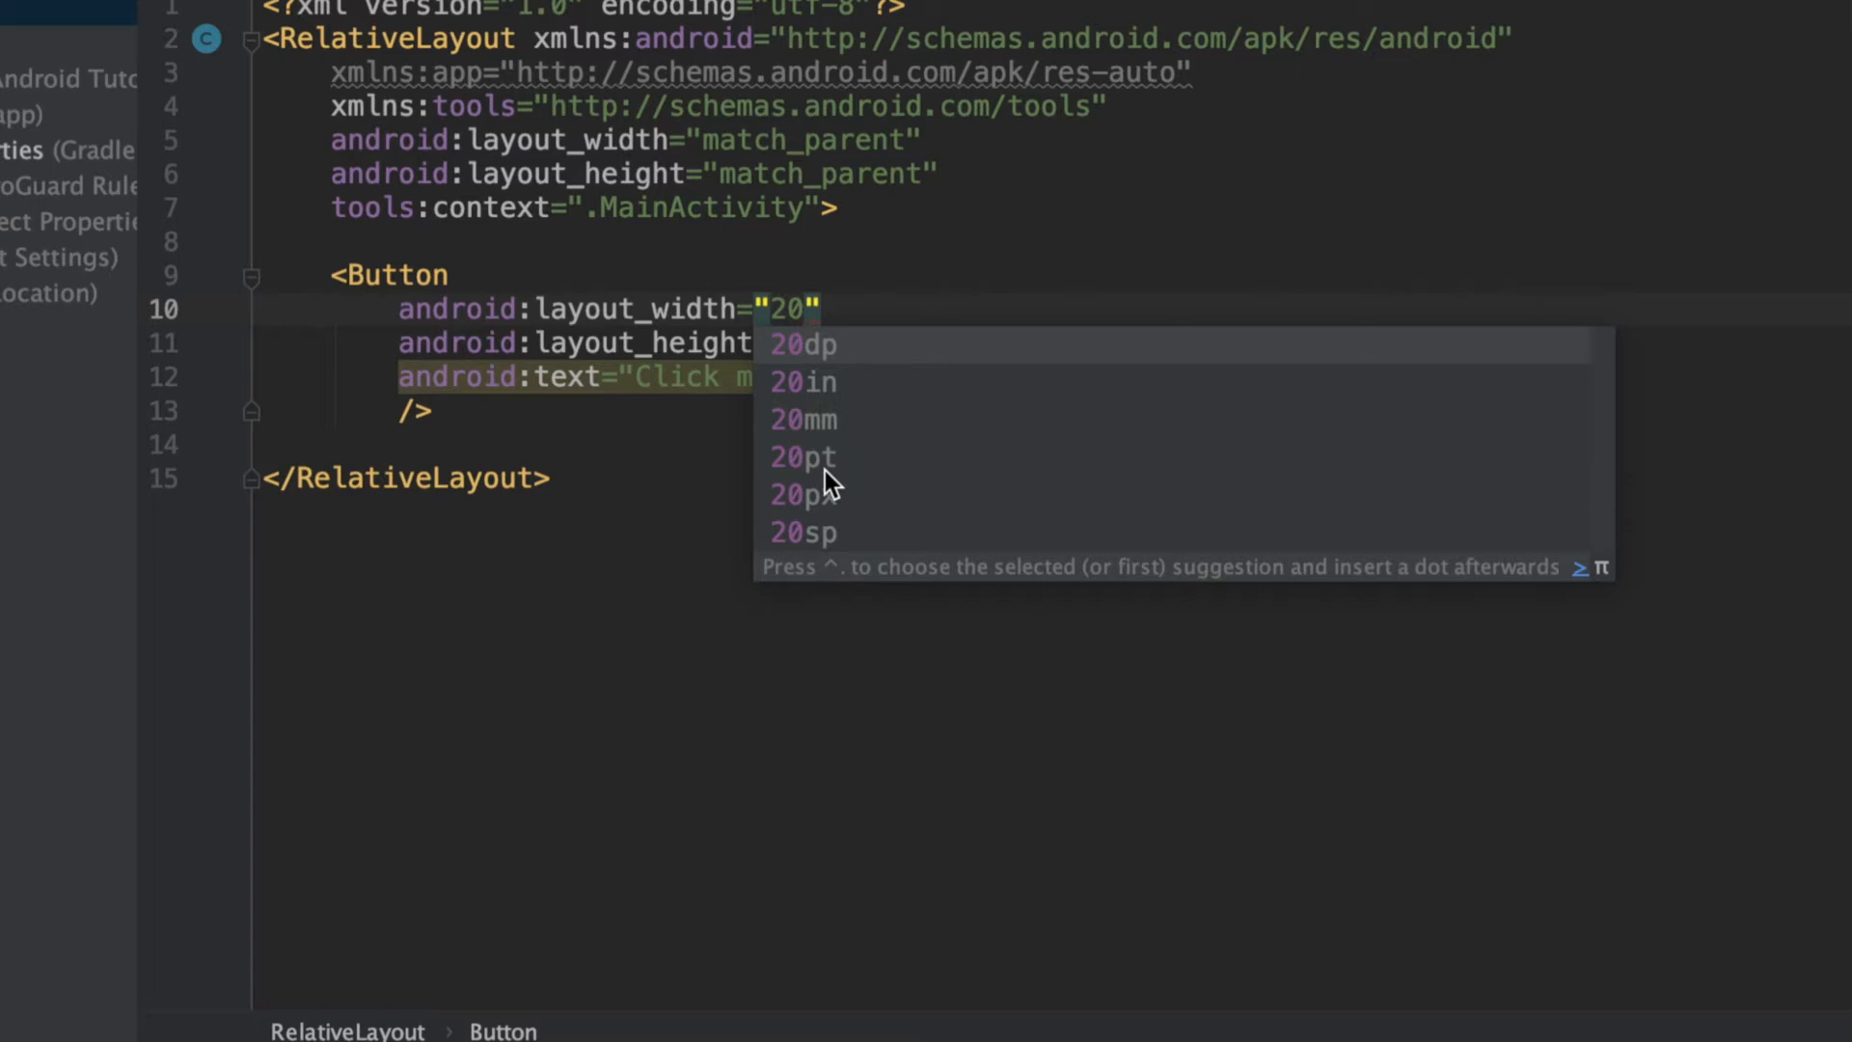
{"action": "type", "text": "72pt"}
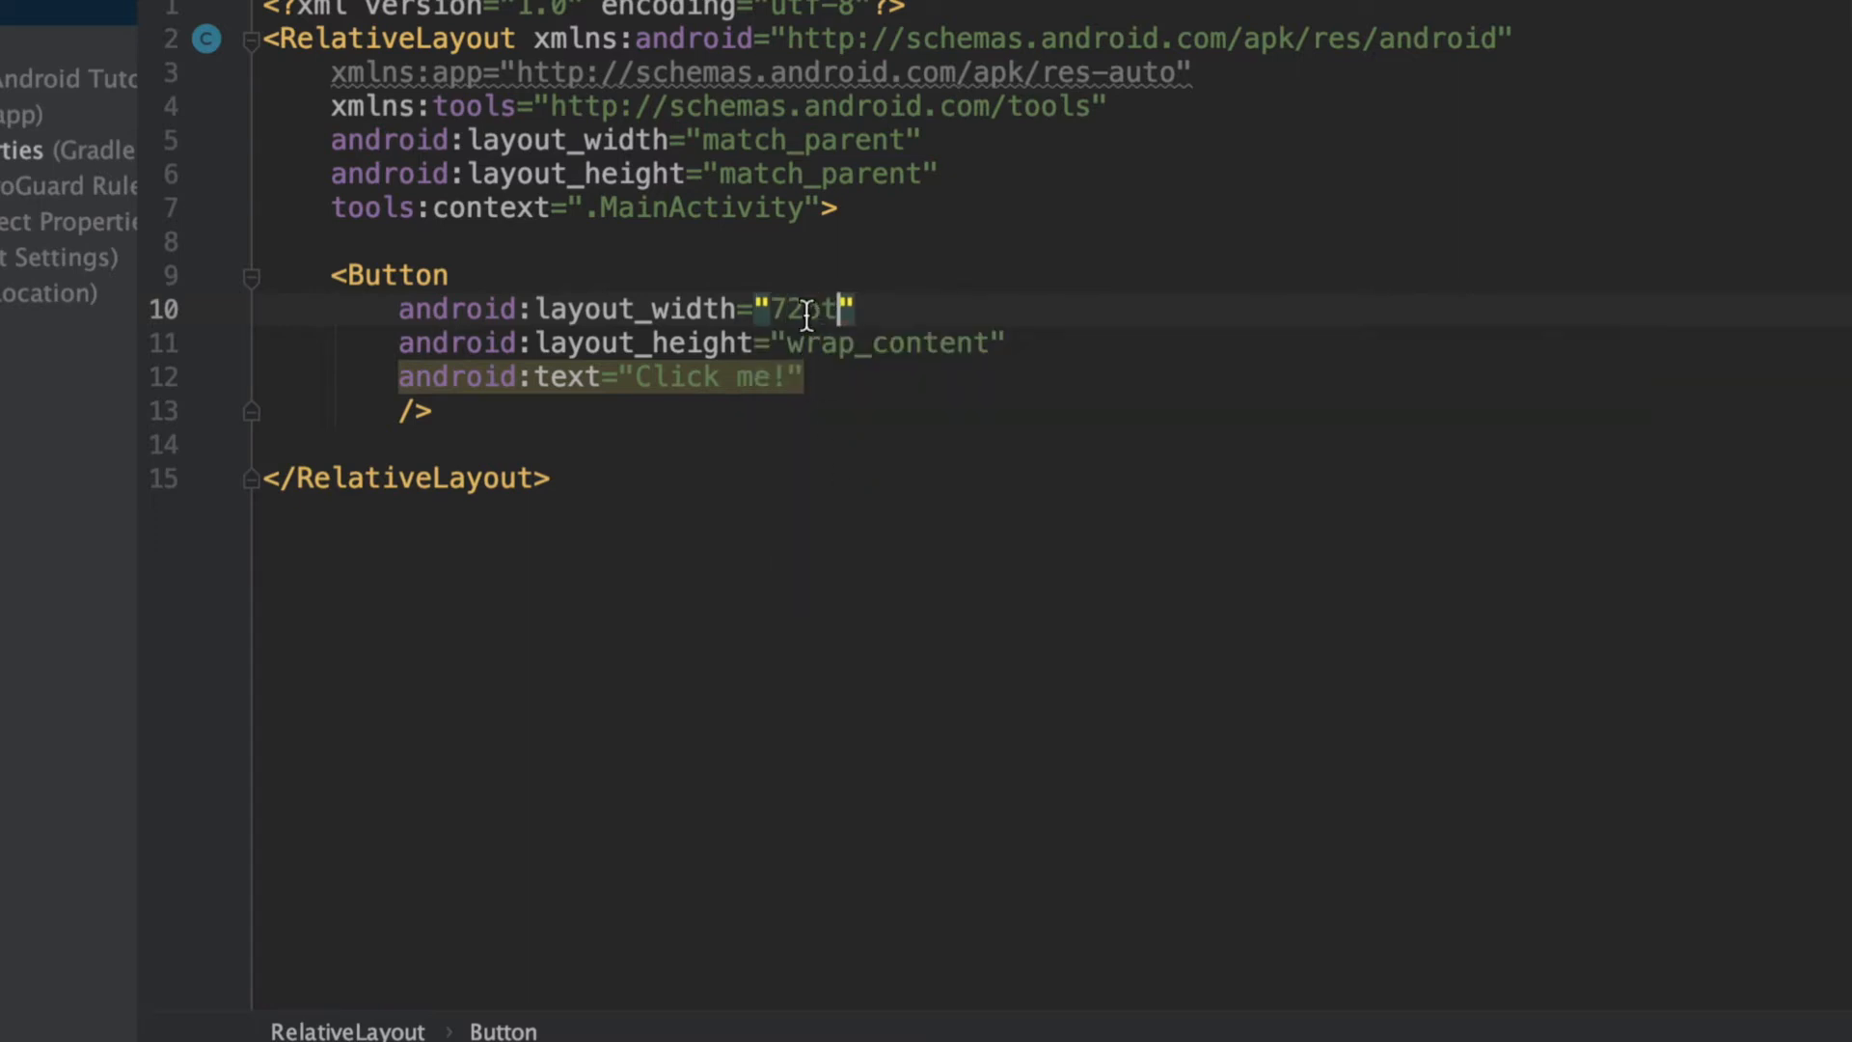
{"action": "double_click", "coordinate": [806, 308]}
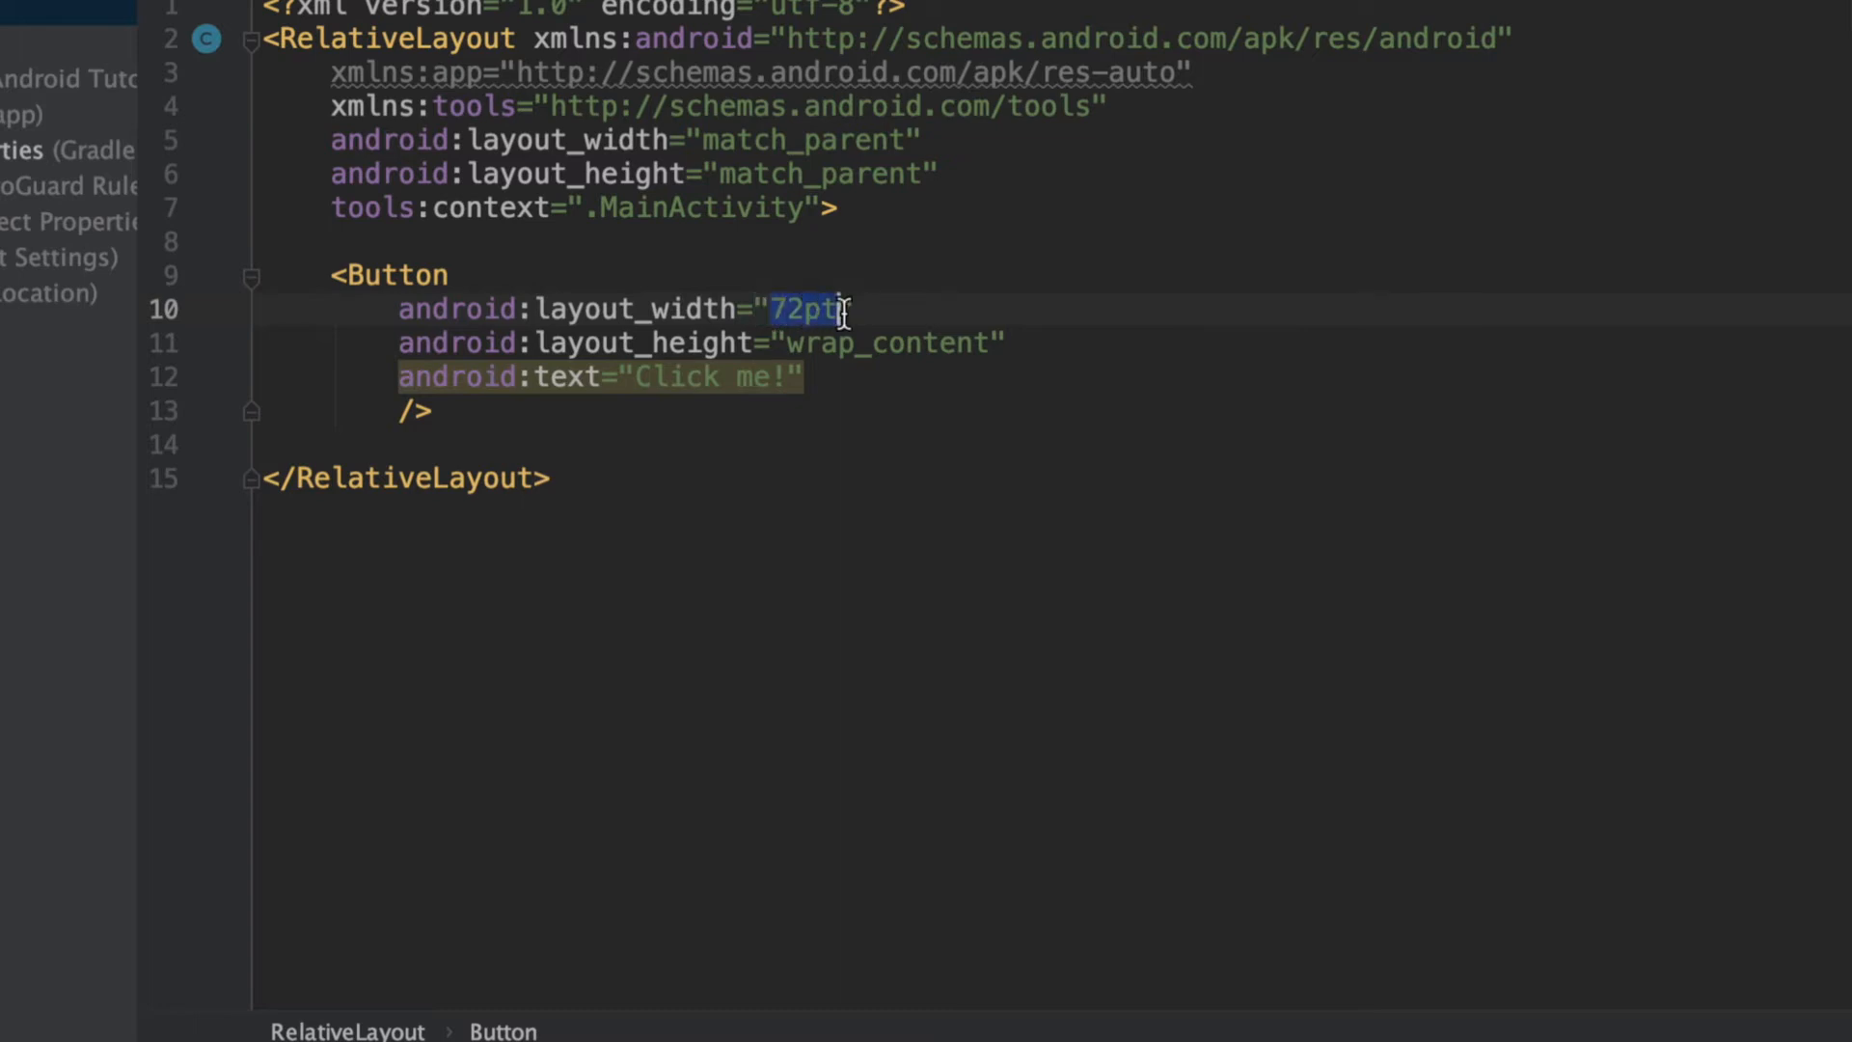
- Clear the 72pt width and enter 50, leaving unit suggestions offered
{"action": "key", "text": "Delete"}
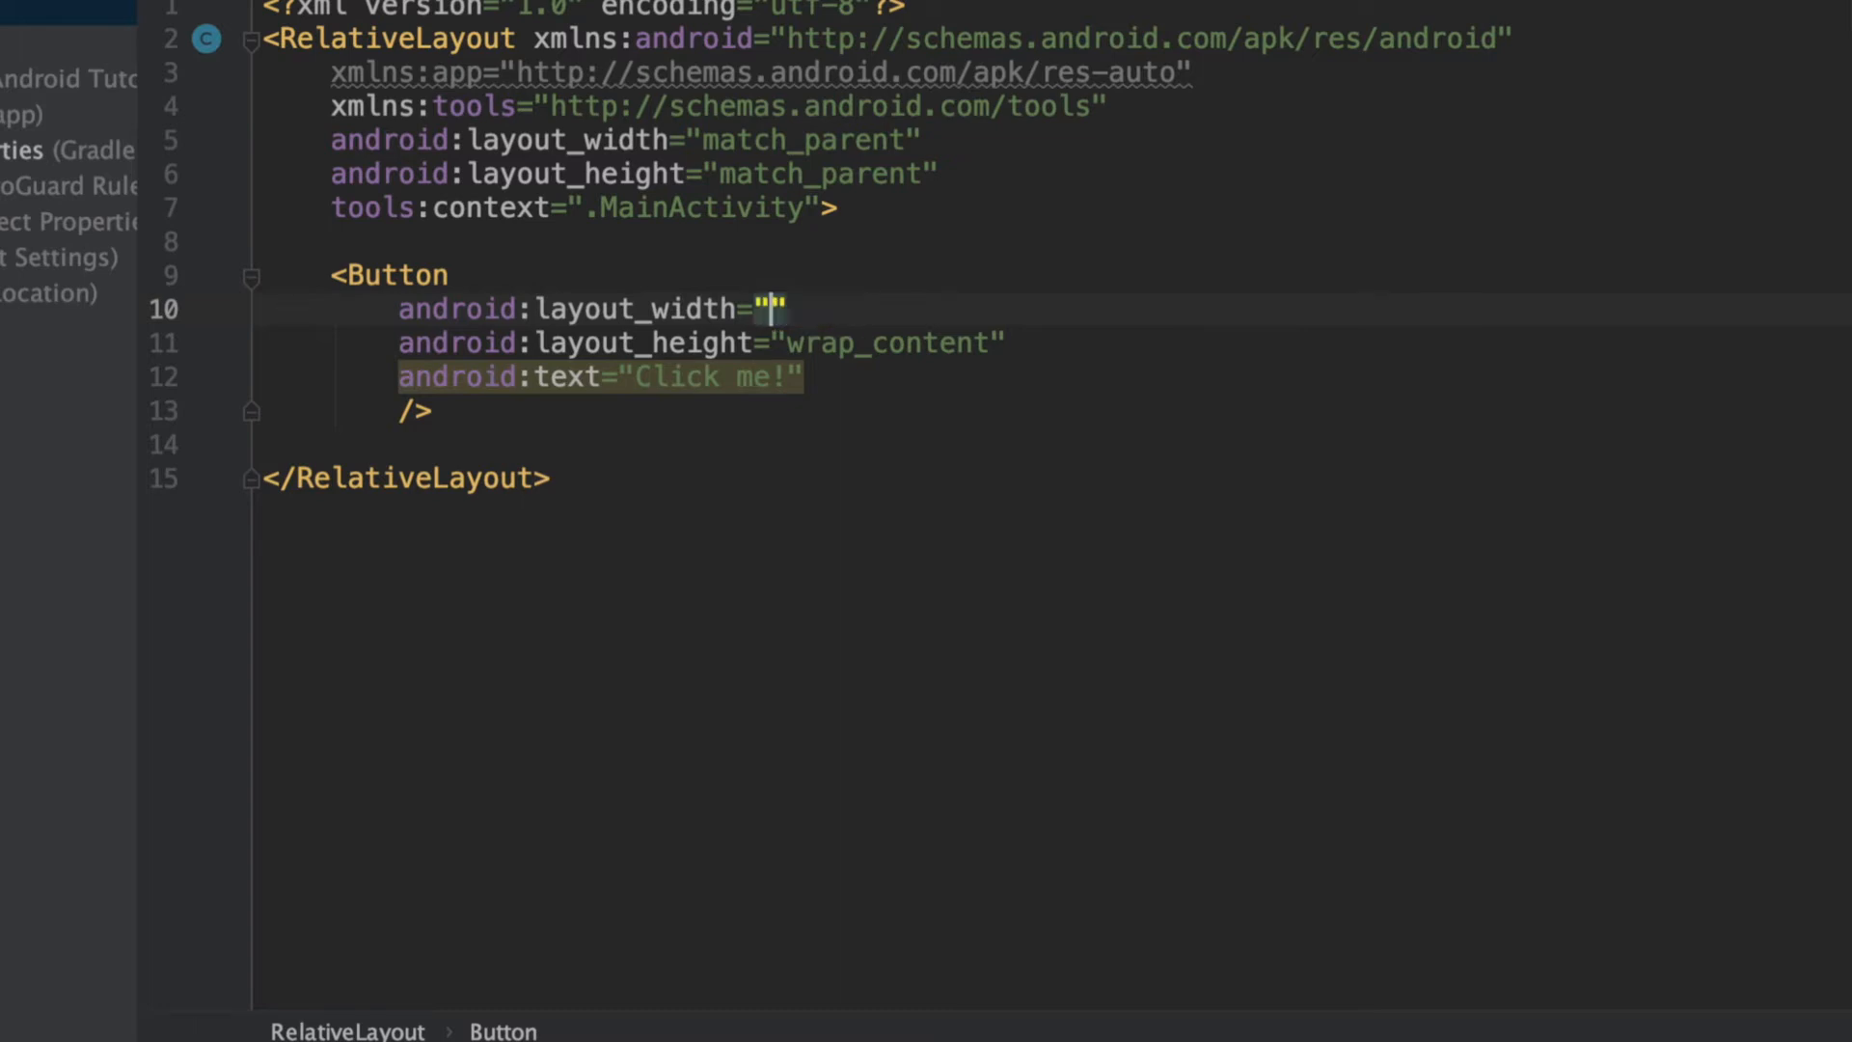
{"action": "type", "text": "50"}
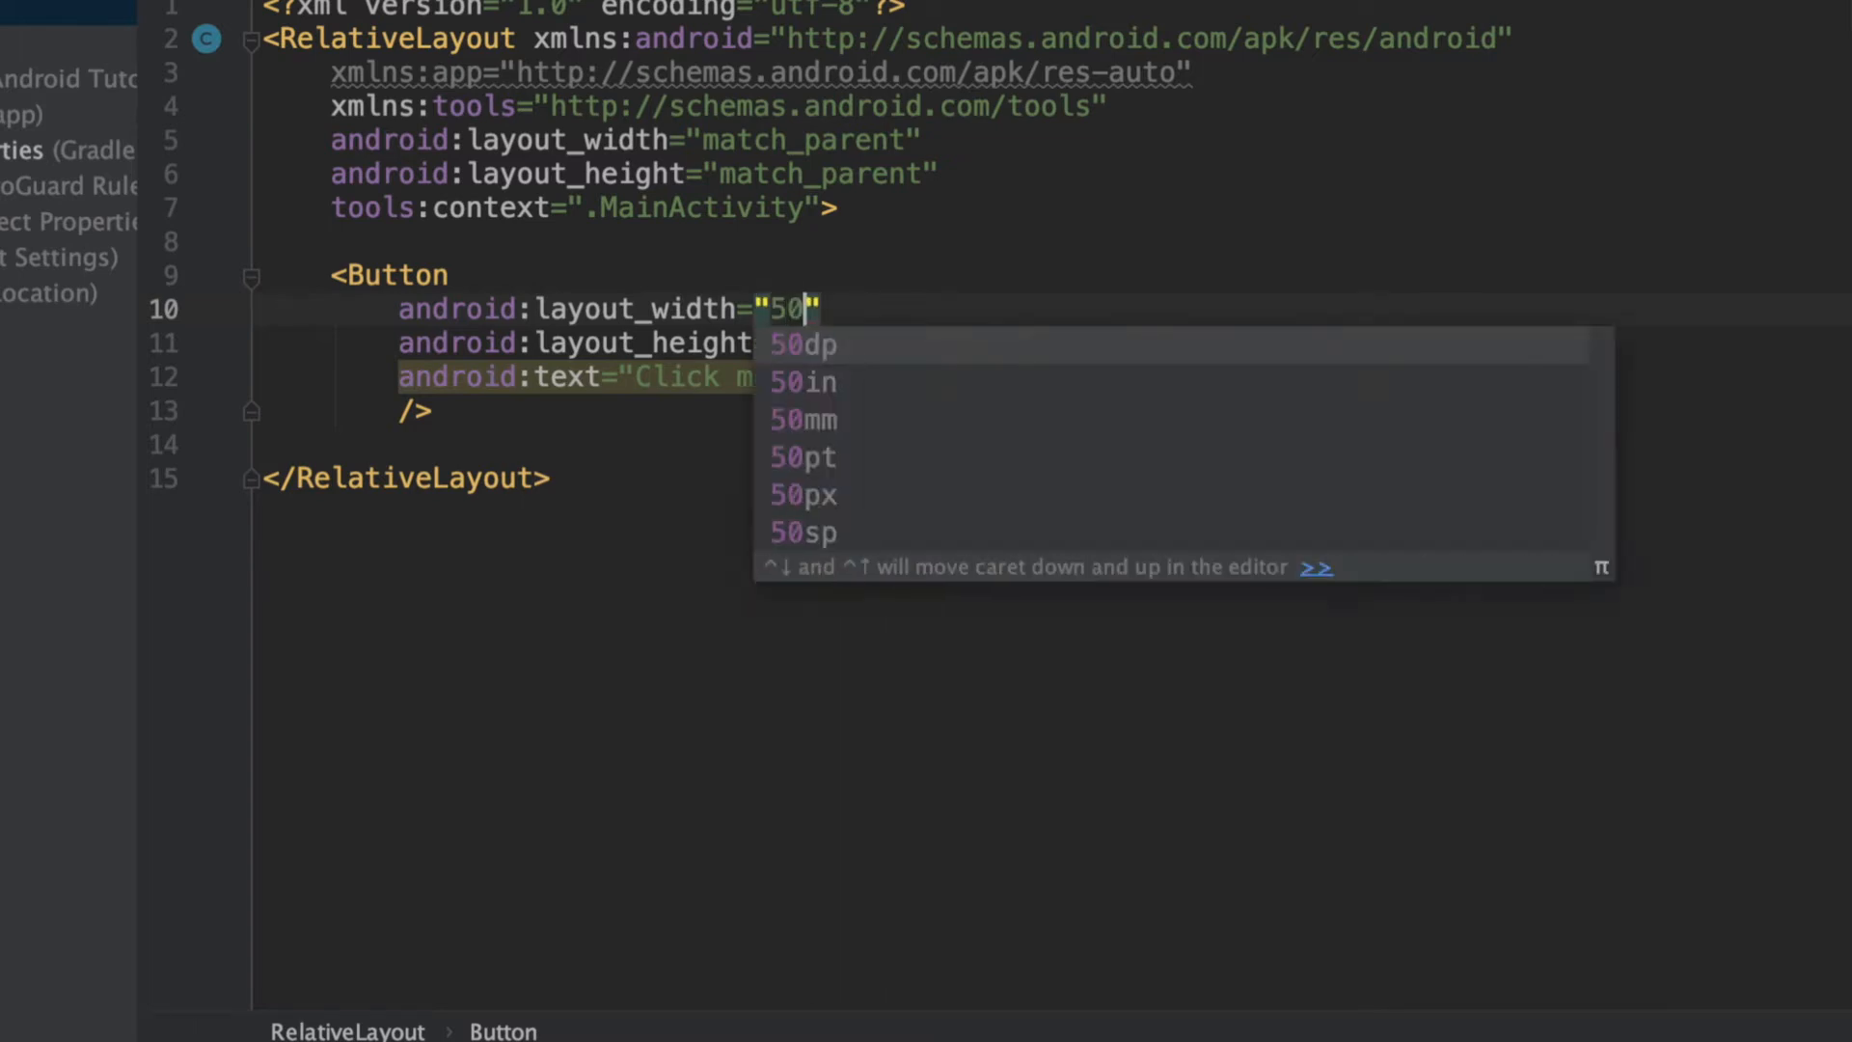
{"action": "mouse_move", "coordinate": [824, 502]}
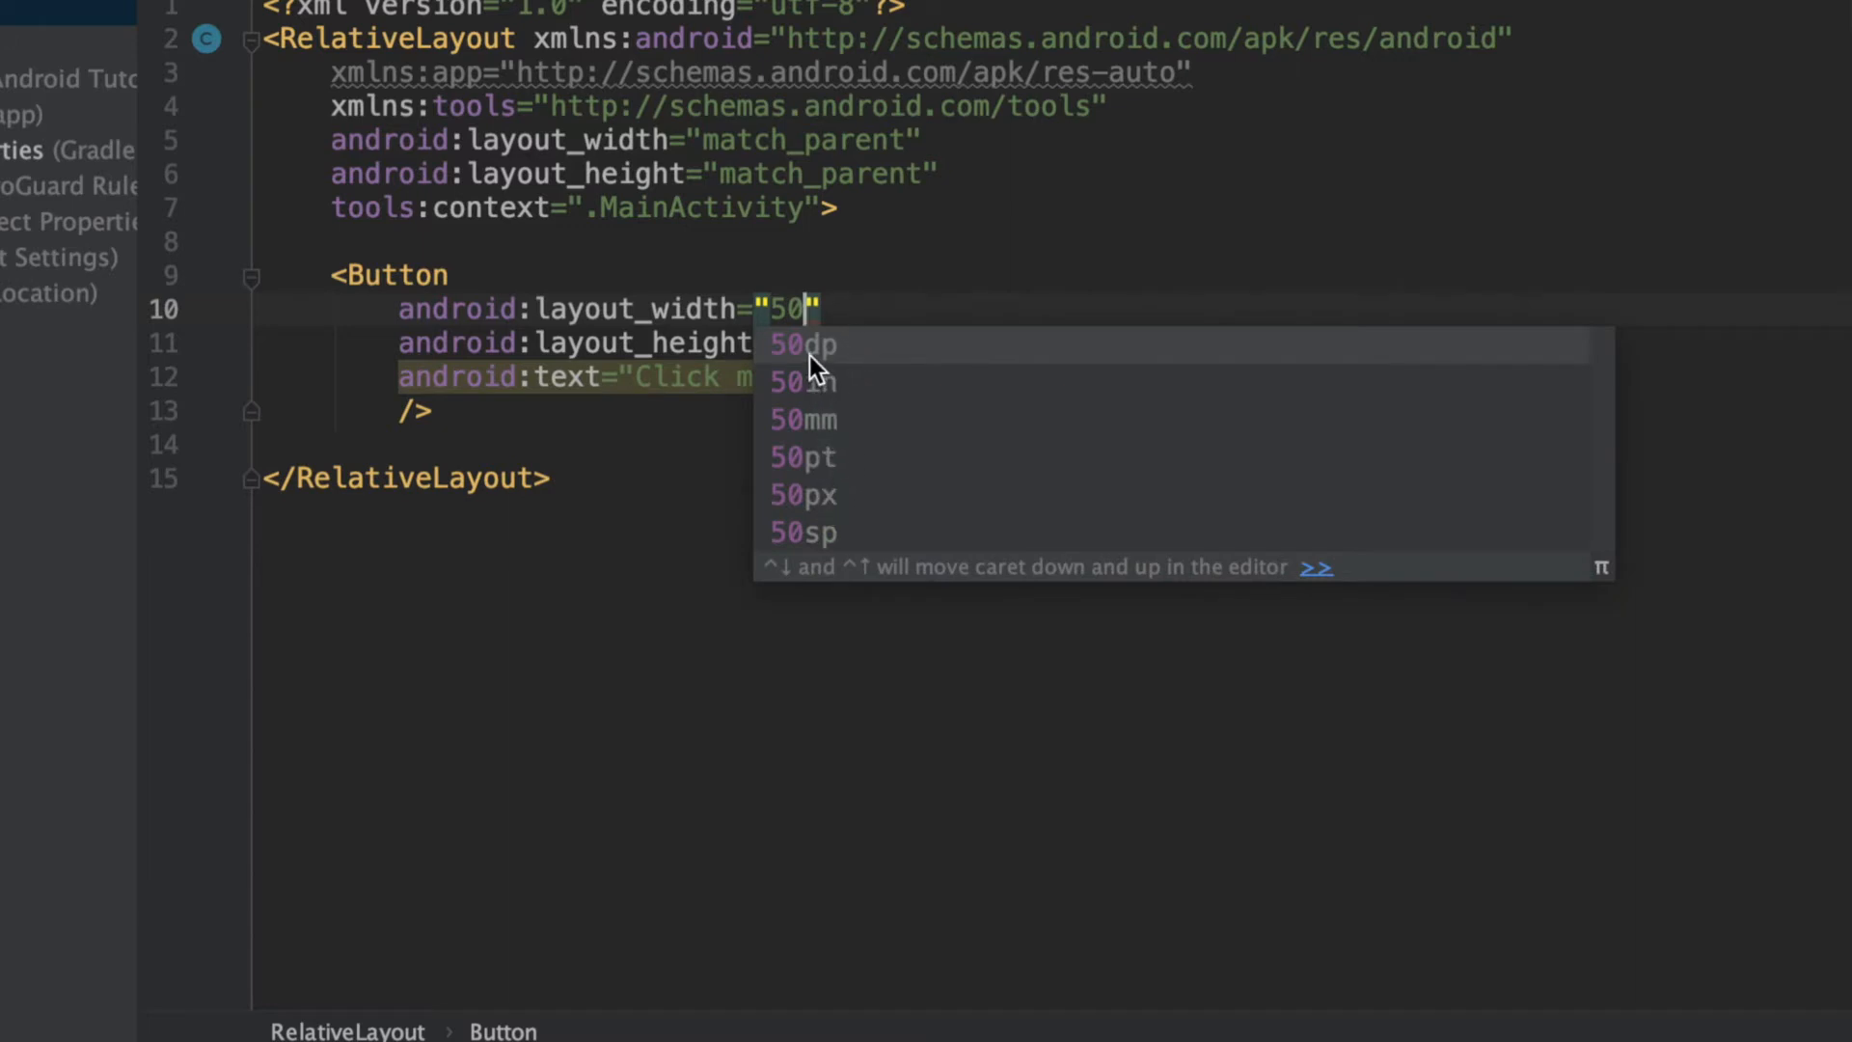
{"action": "mouse_move", "coordinate": [845, 355]}
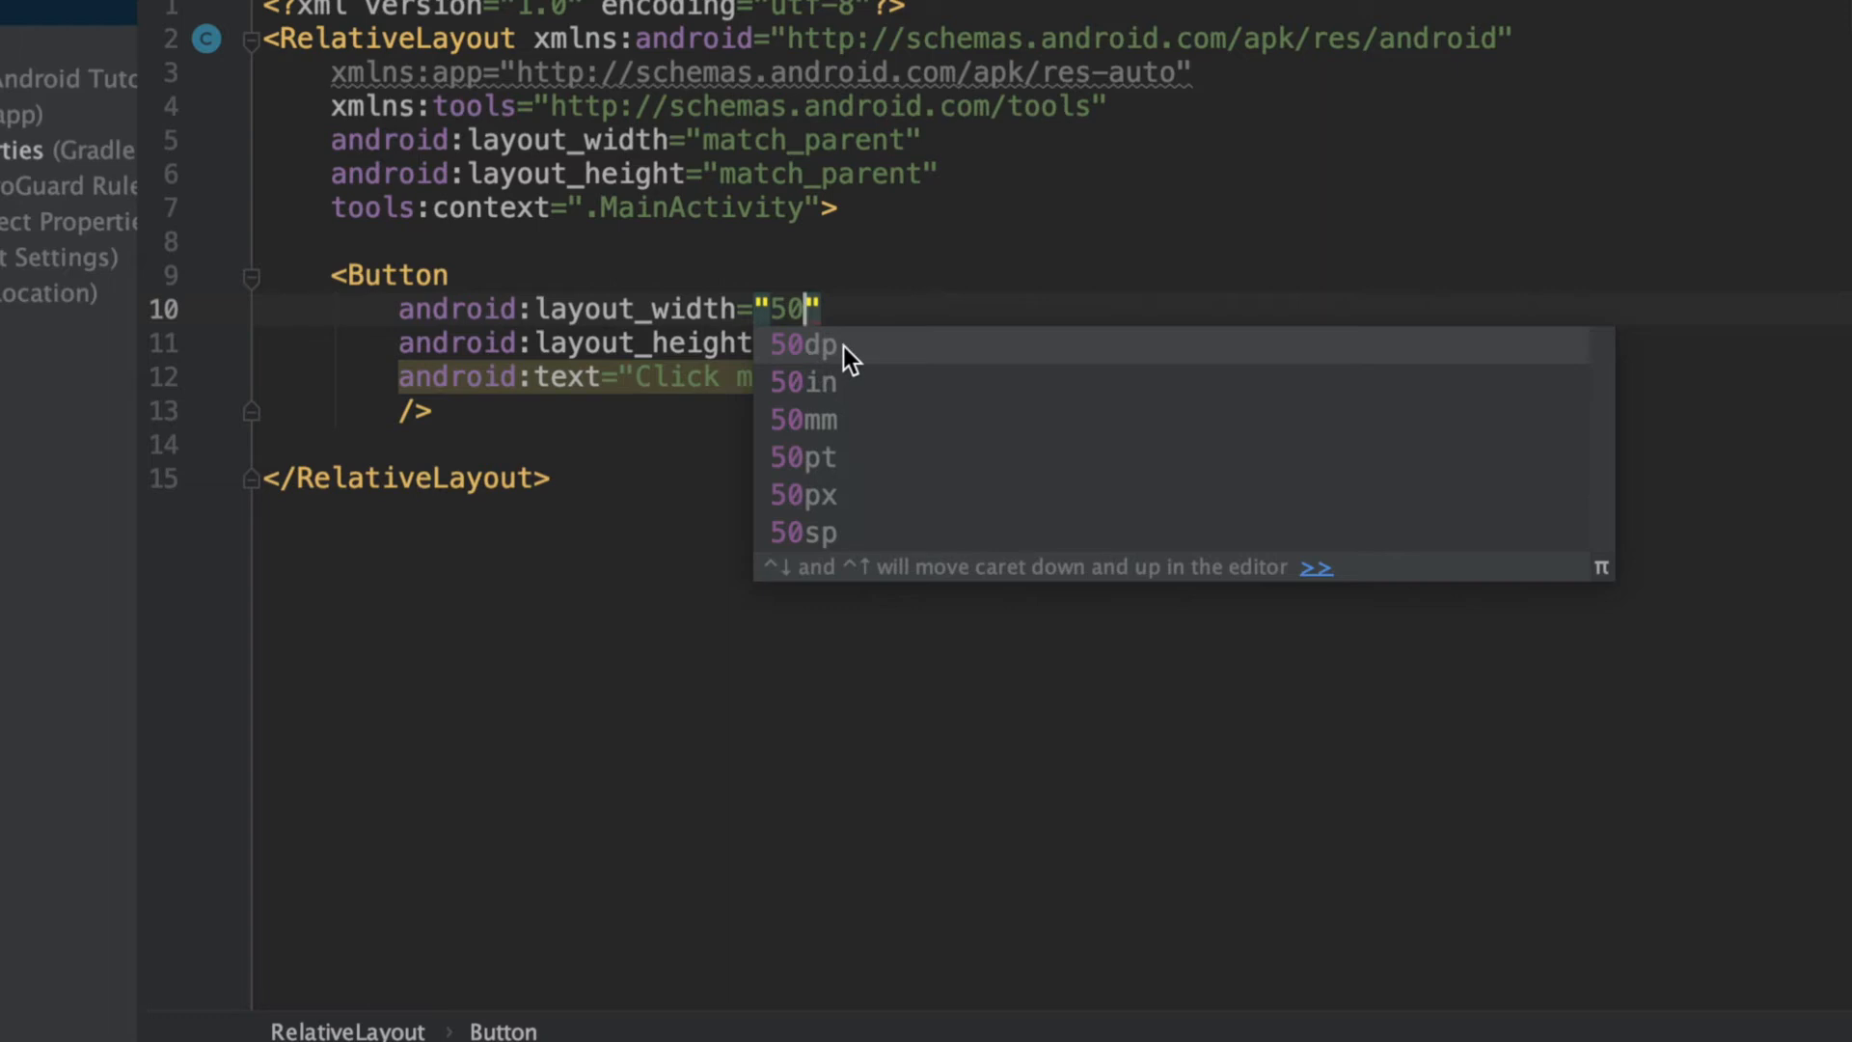
{"action": "mouse_move", "coordinate": [818, 551]}
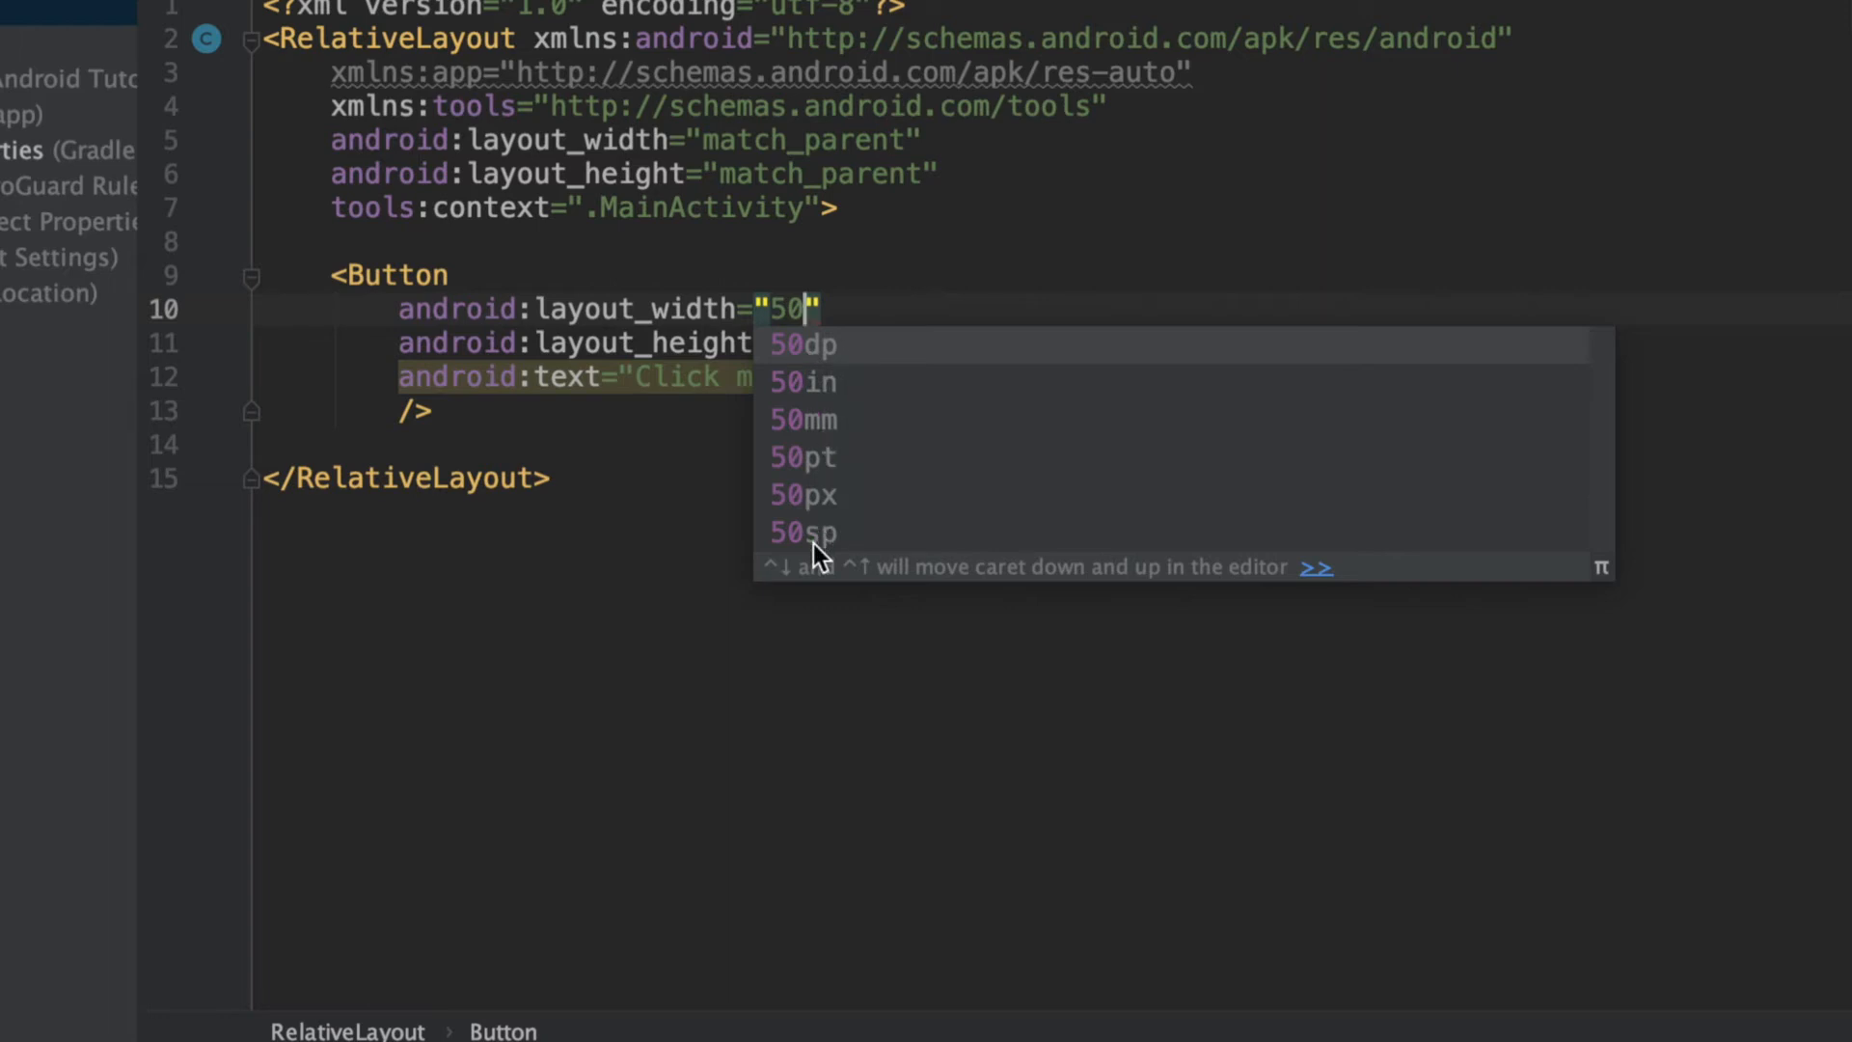
{"action": "mouse_move", "coordinate": [818, 560]}
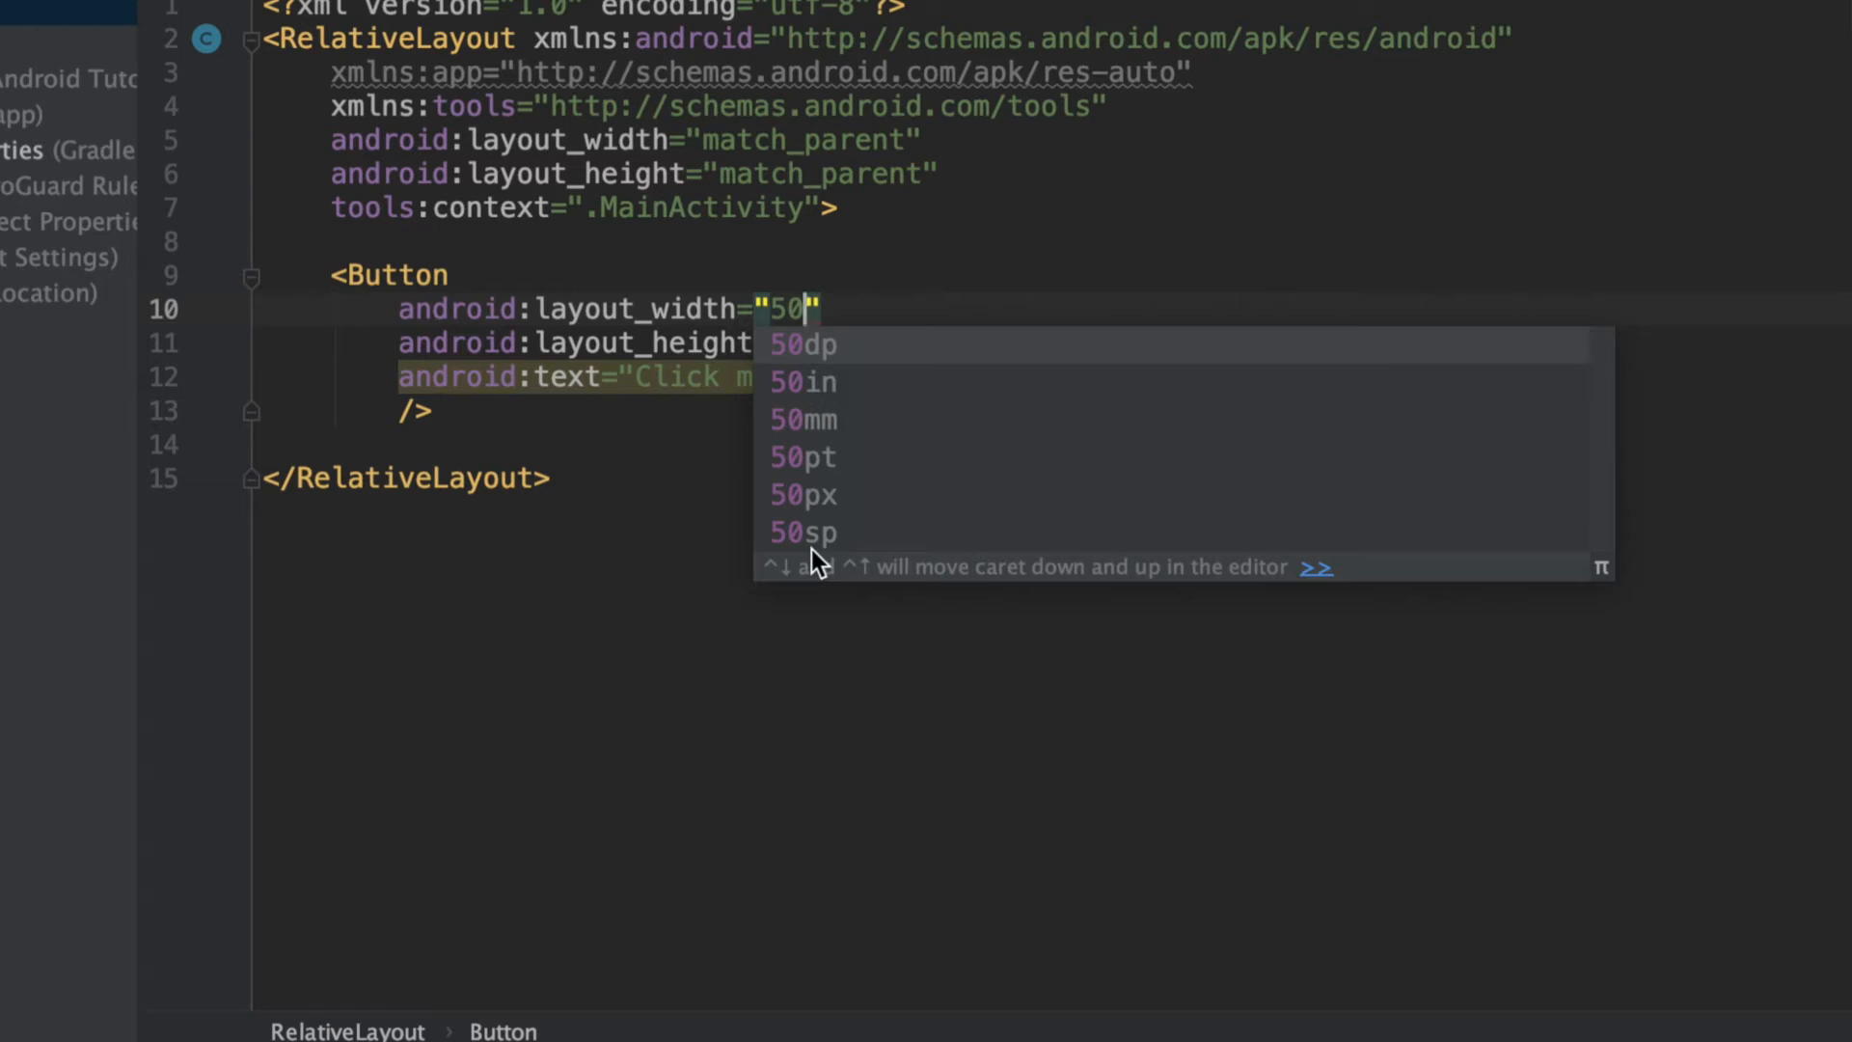
{"action": "mouse_move", "coordinate": [826, 502]}
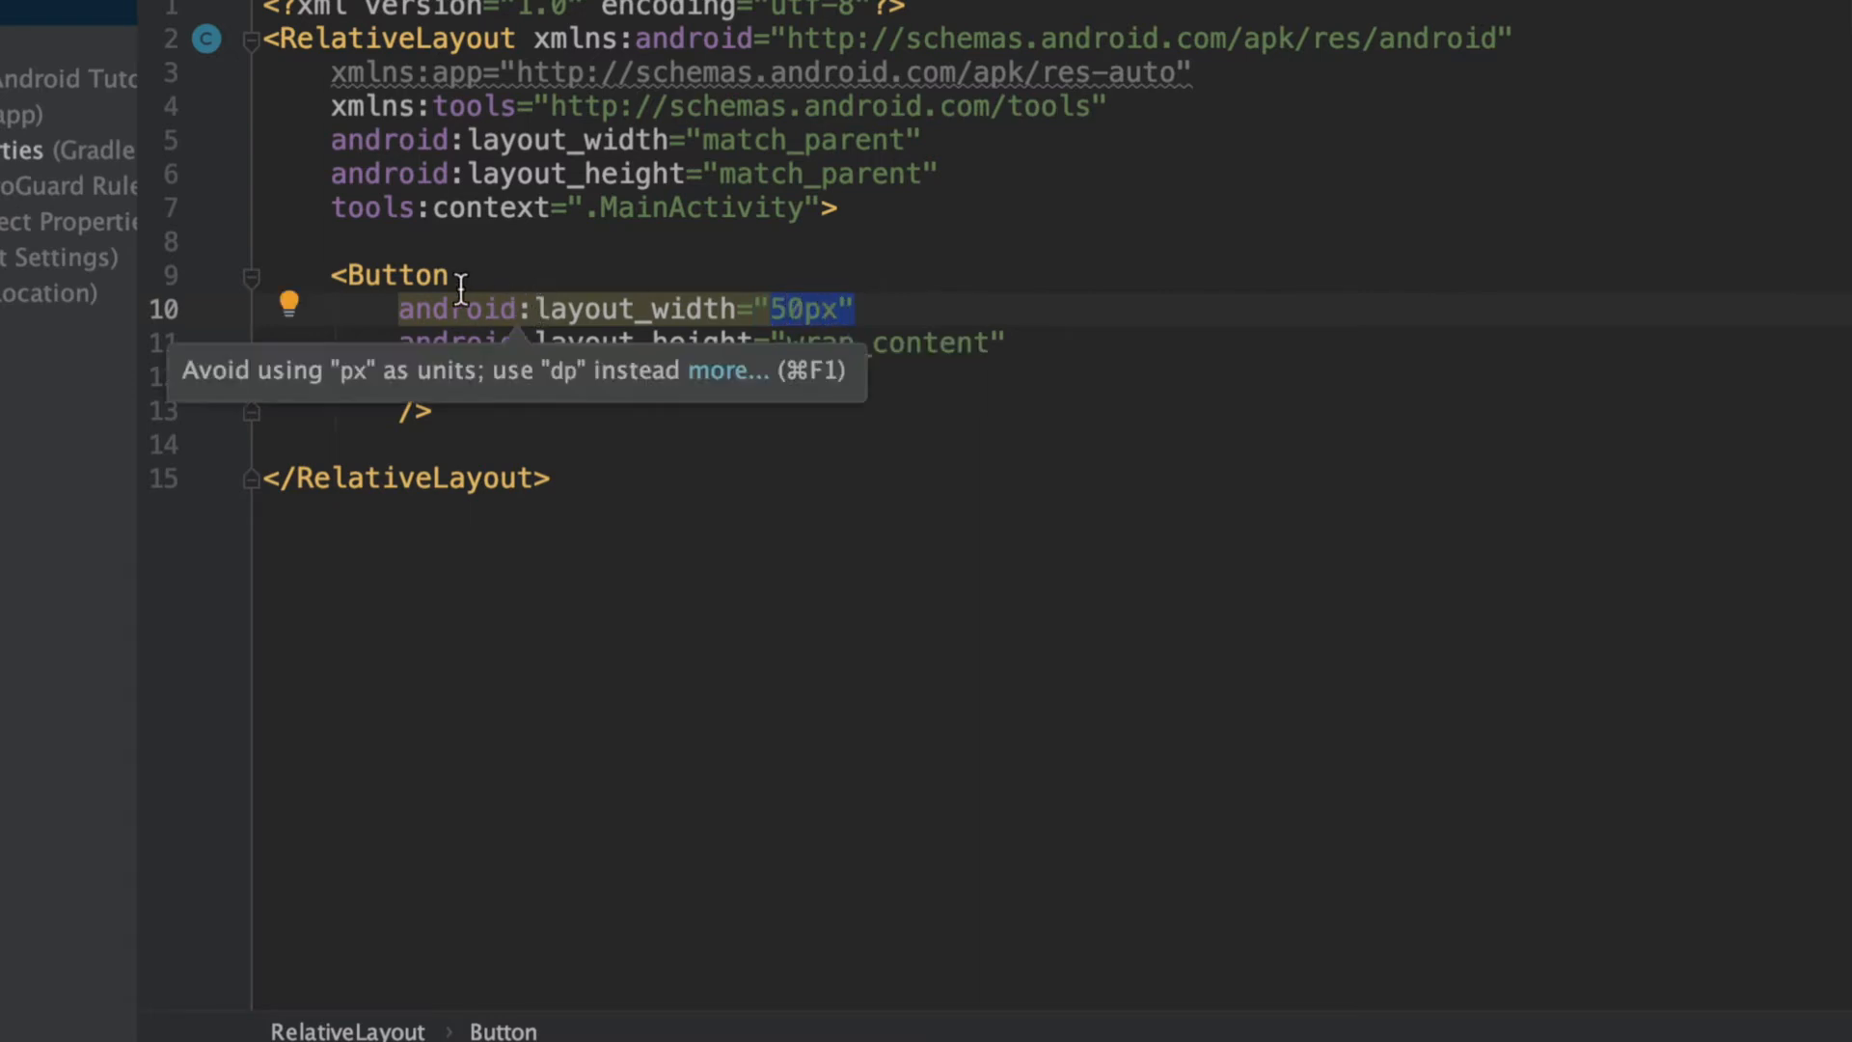
{"action": "mouse_move", "coordinate": [783, 349]}
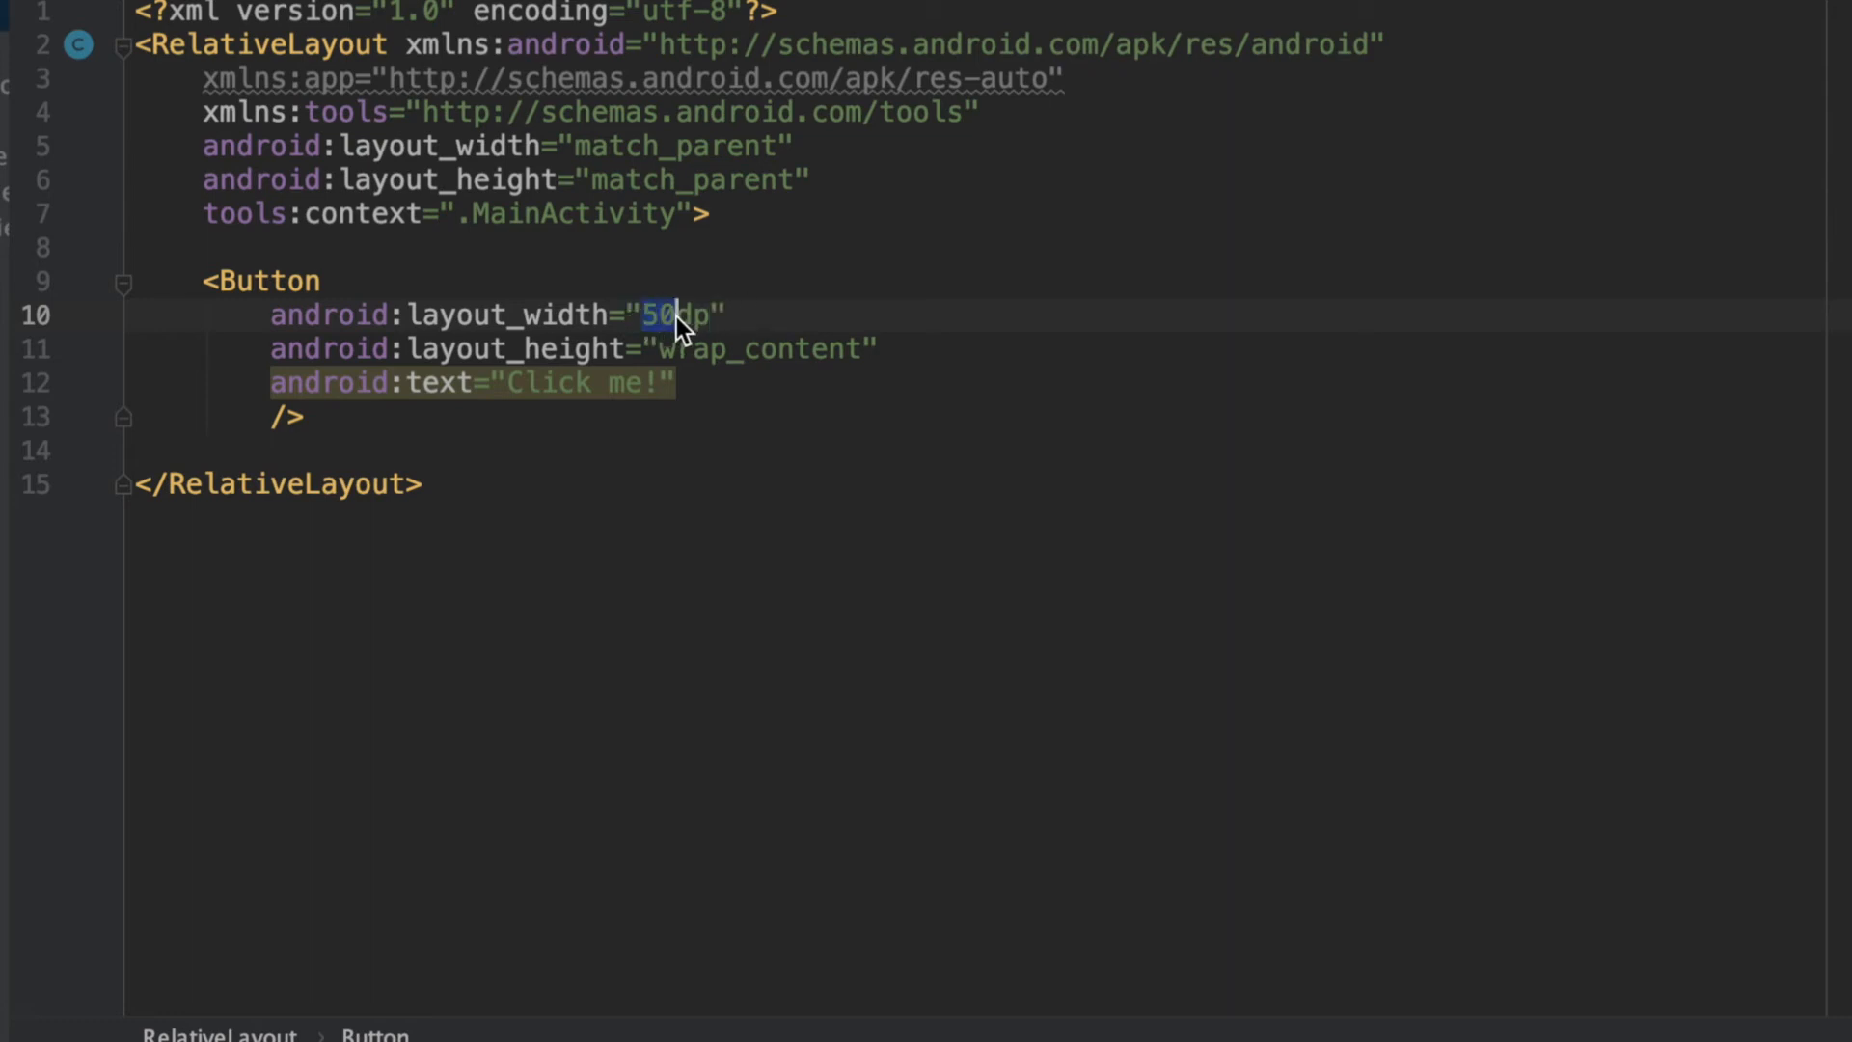
- Replace the width with 160 and begin swapping its unit from dp to sp
{"action": "type", "text": "160"}
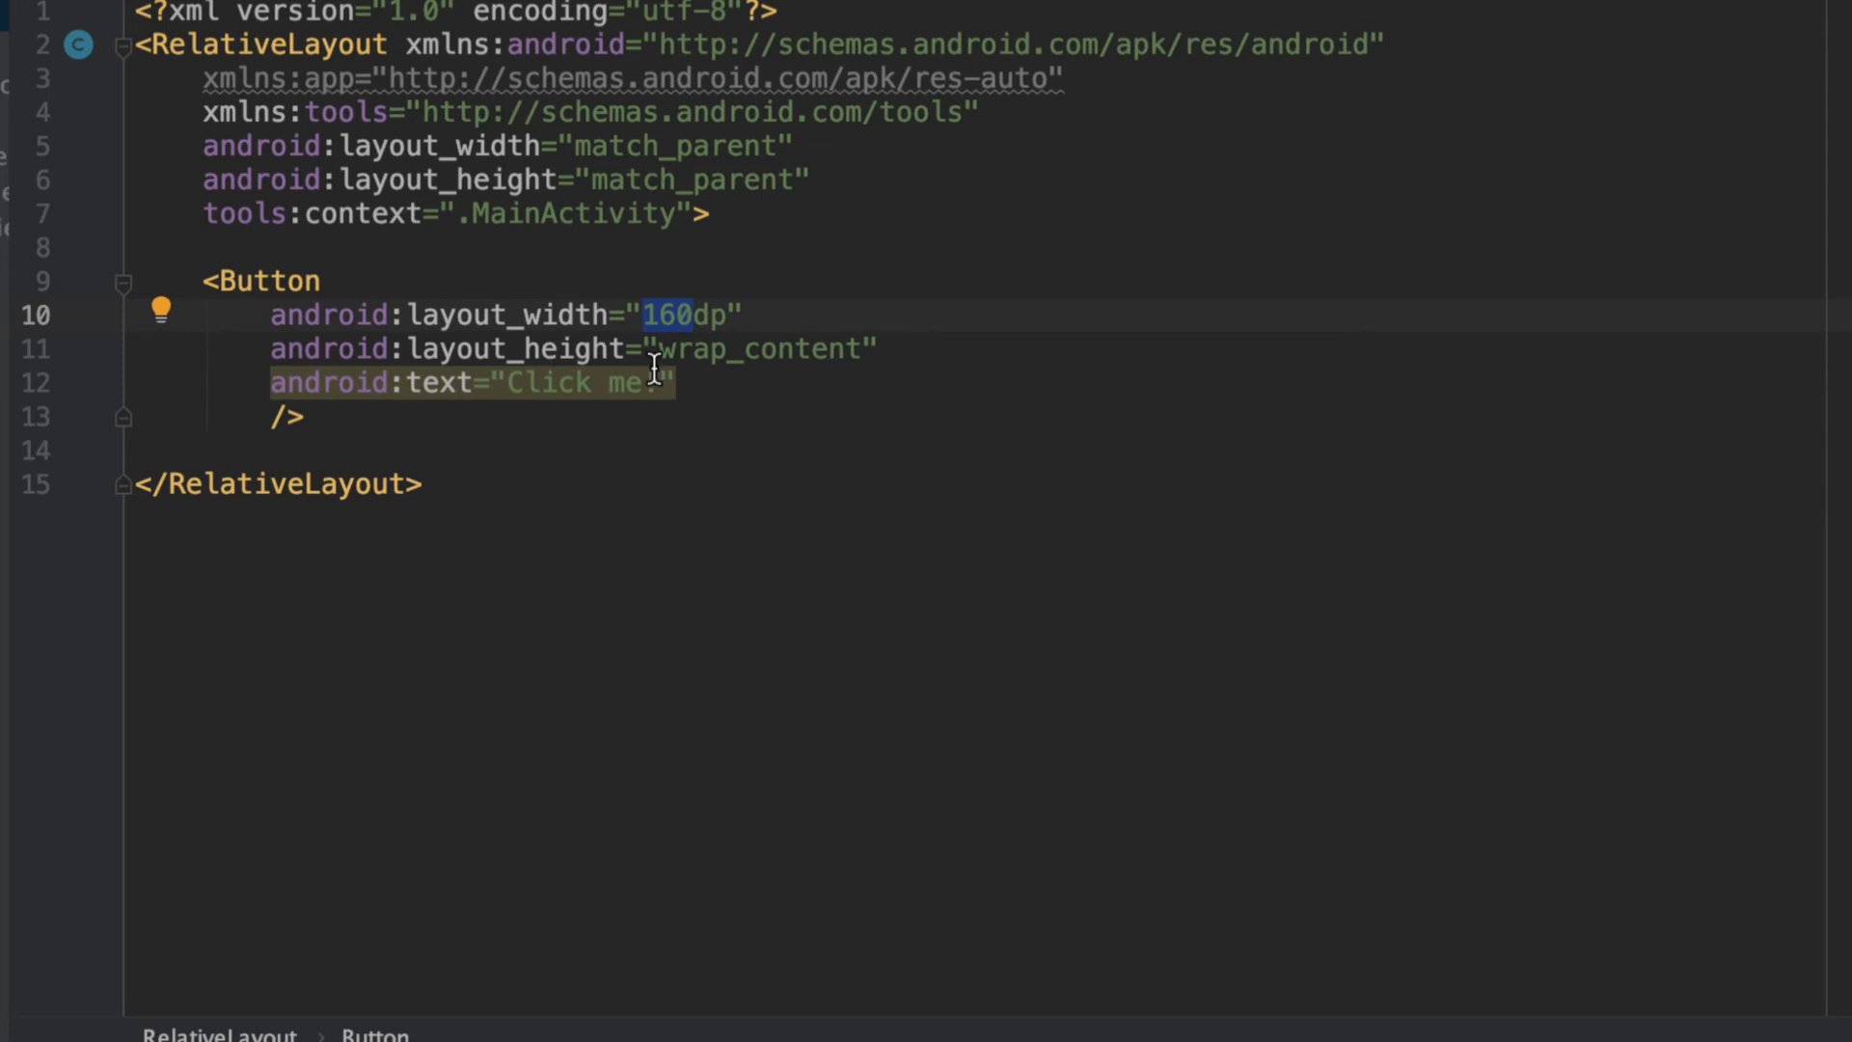
{"action": "type", "text": "!"}
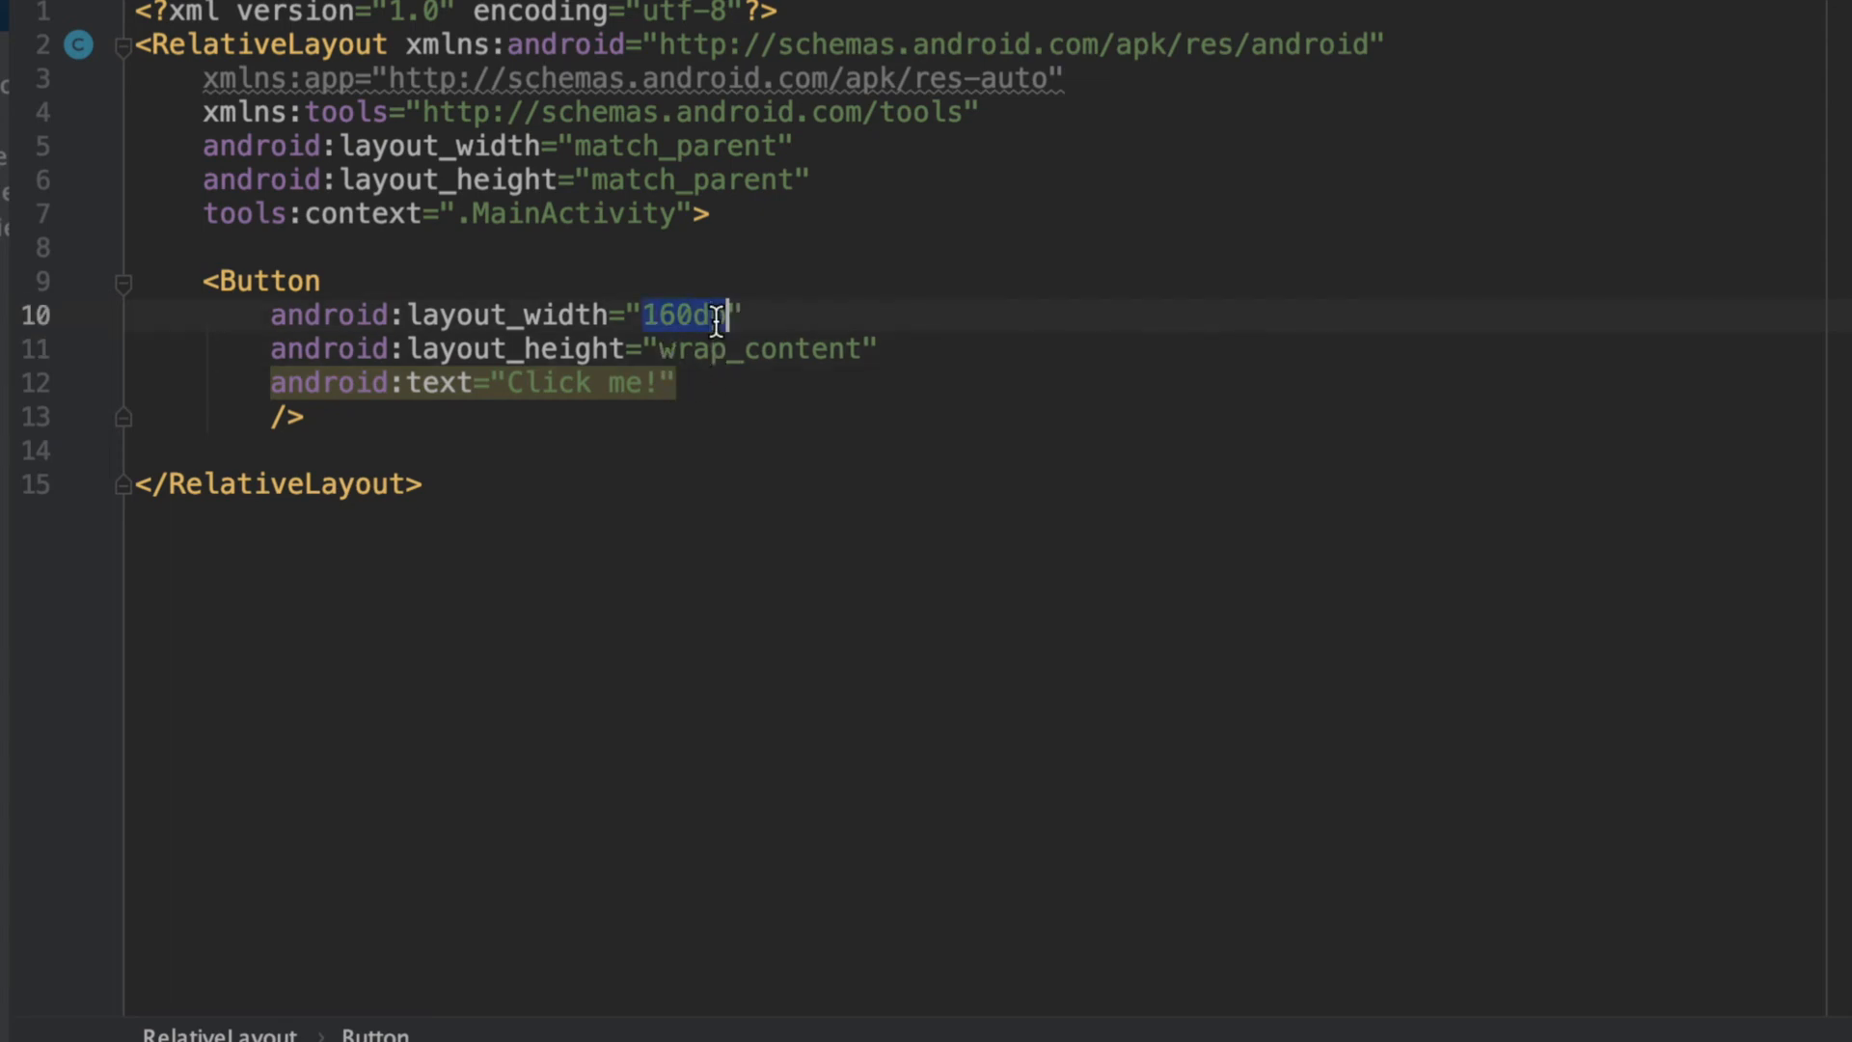
{"action": "key", "text": "Backspace"}
{"action": "type", "text": "s"}
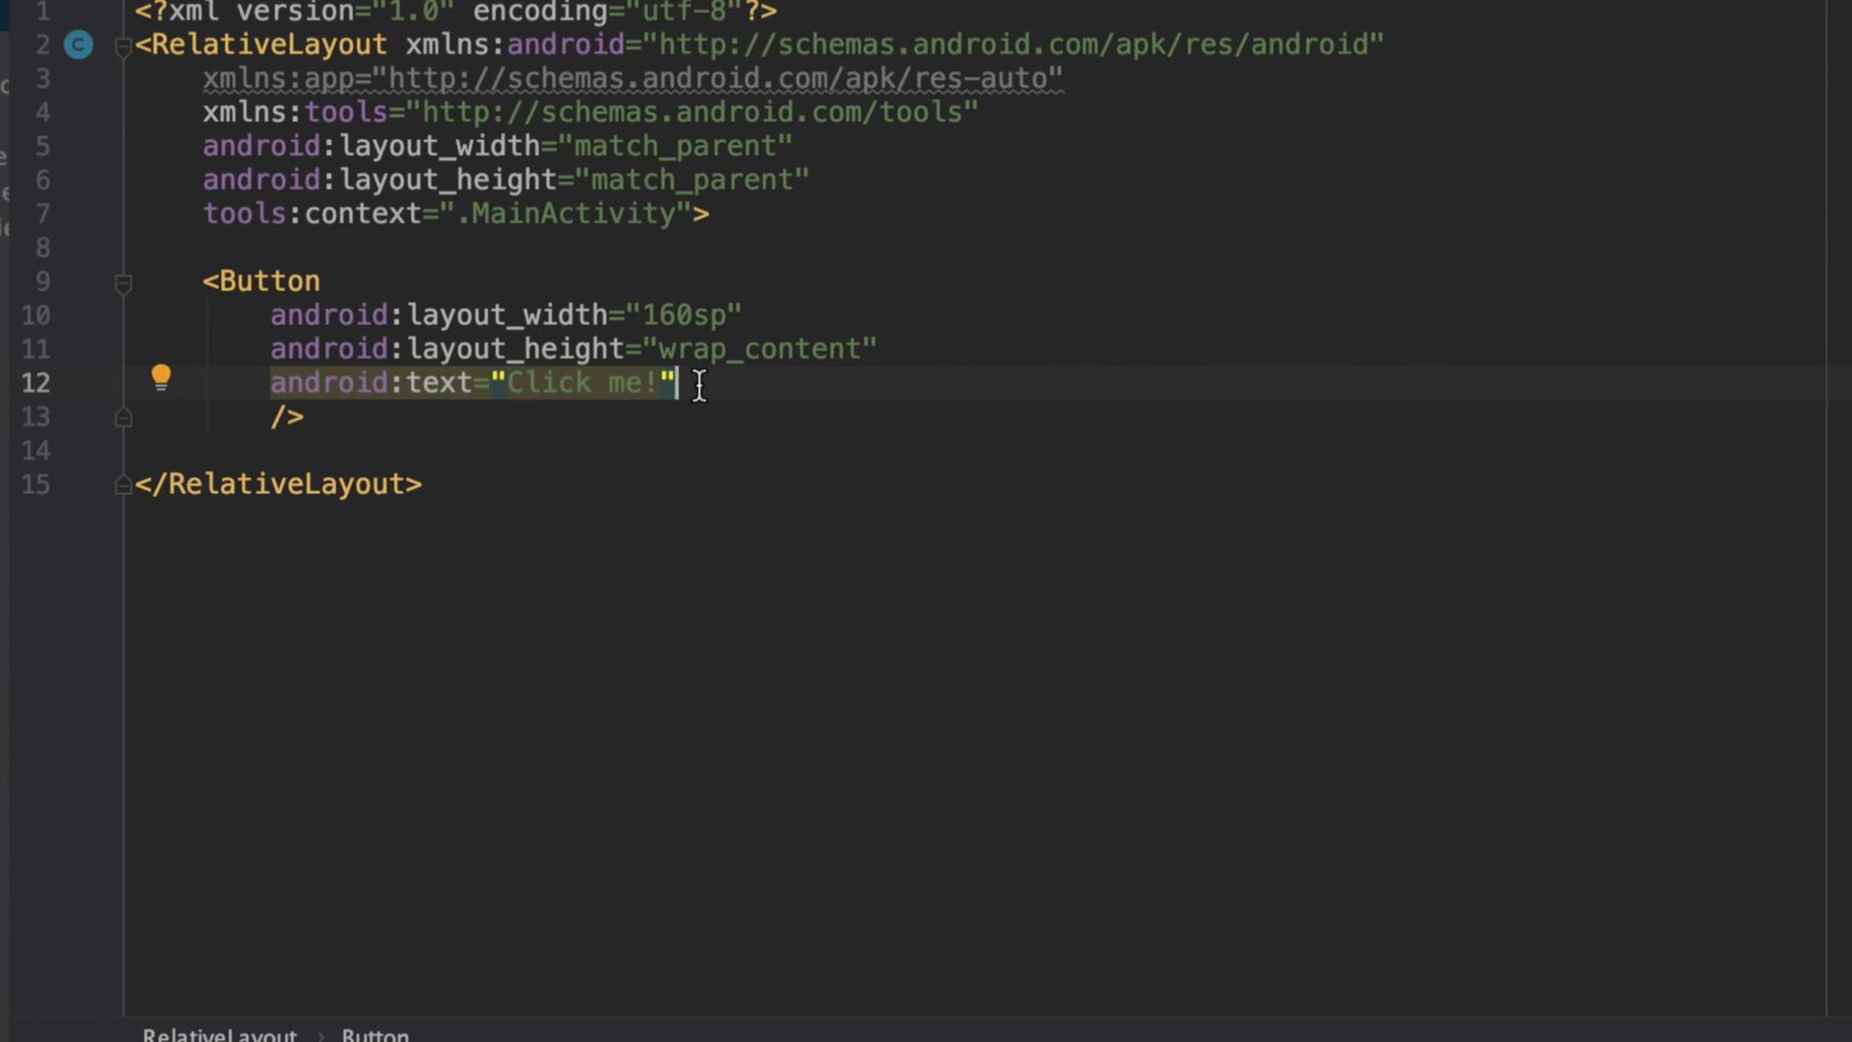
- Add an android:textSize attribute of 30sp, then change its unit to dp
{"action": "type", "text": "android"}
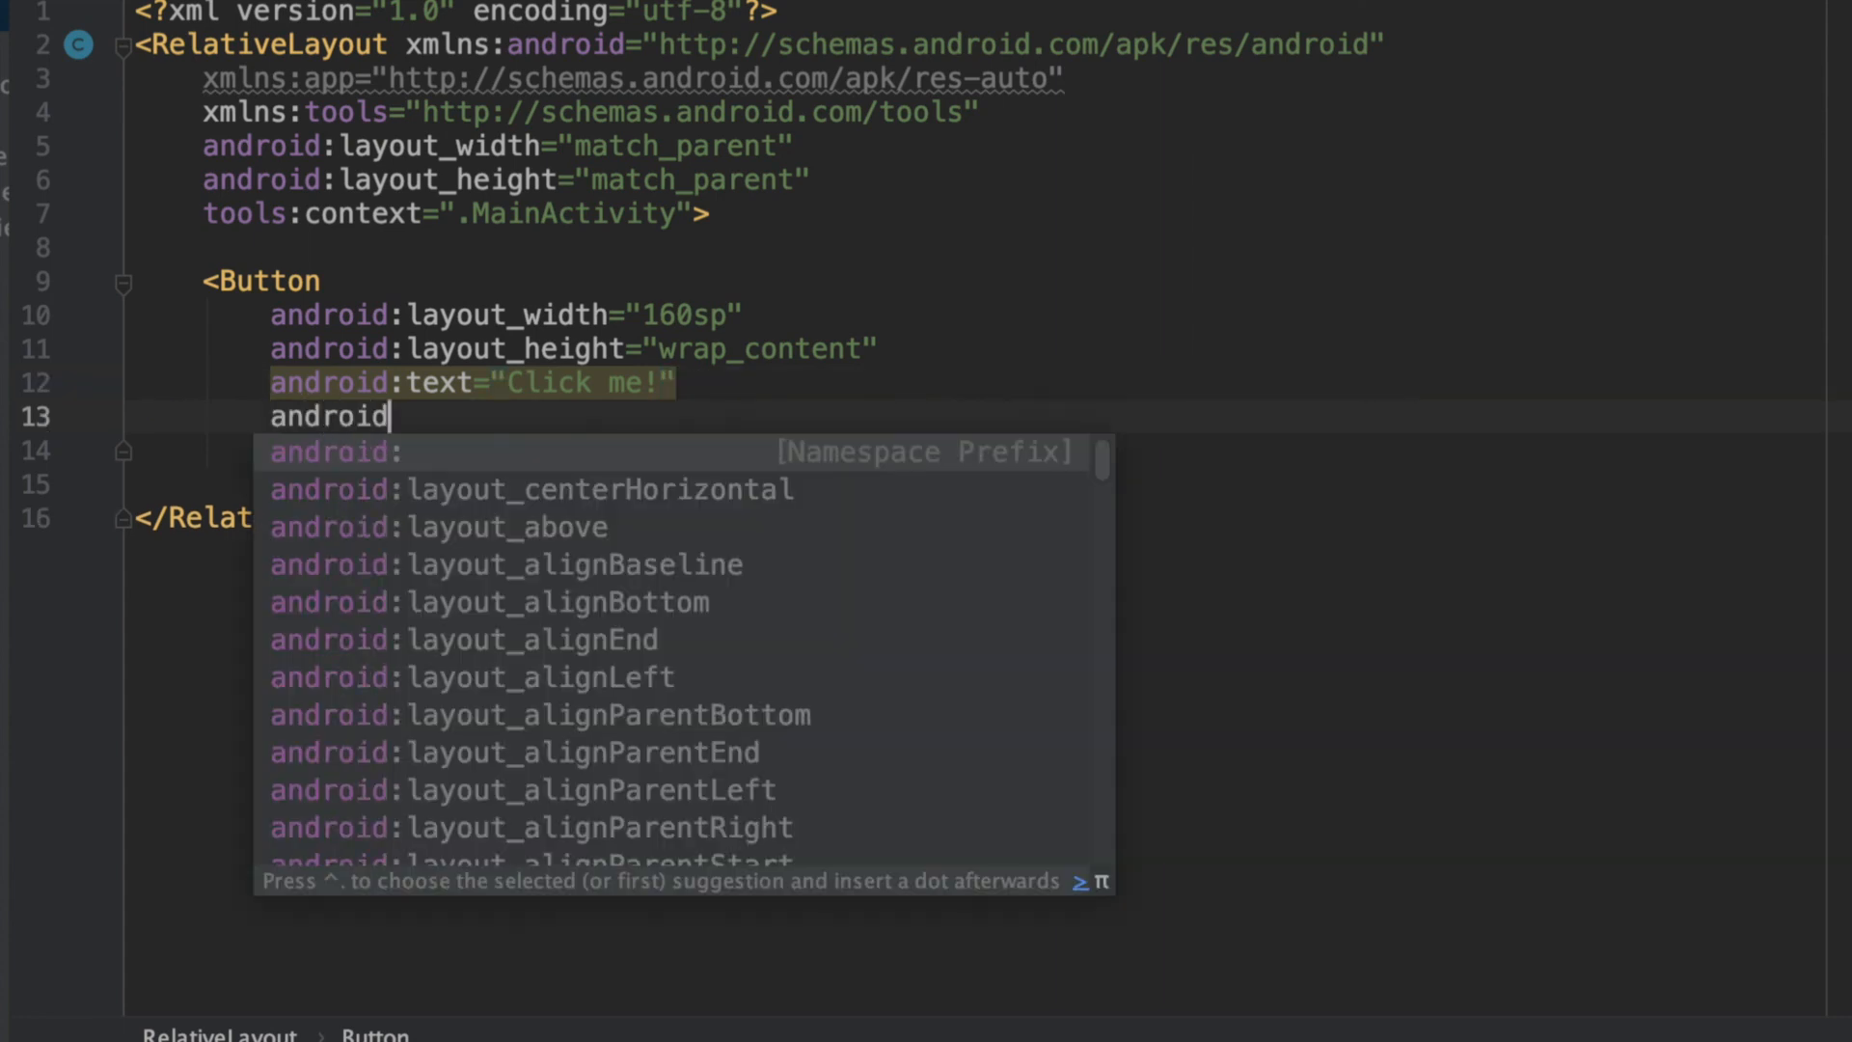
{"action": "type", "text": ":textStyle"}
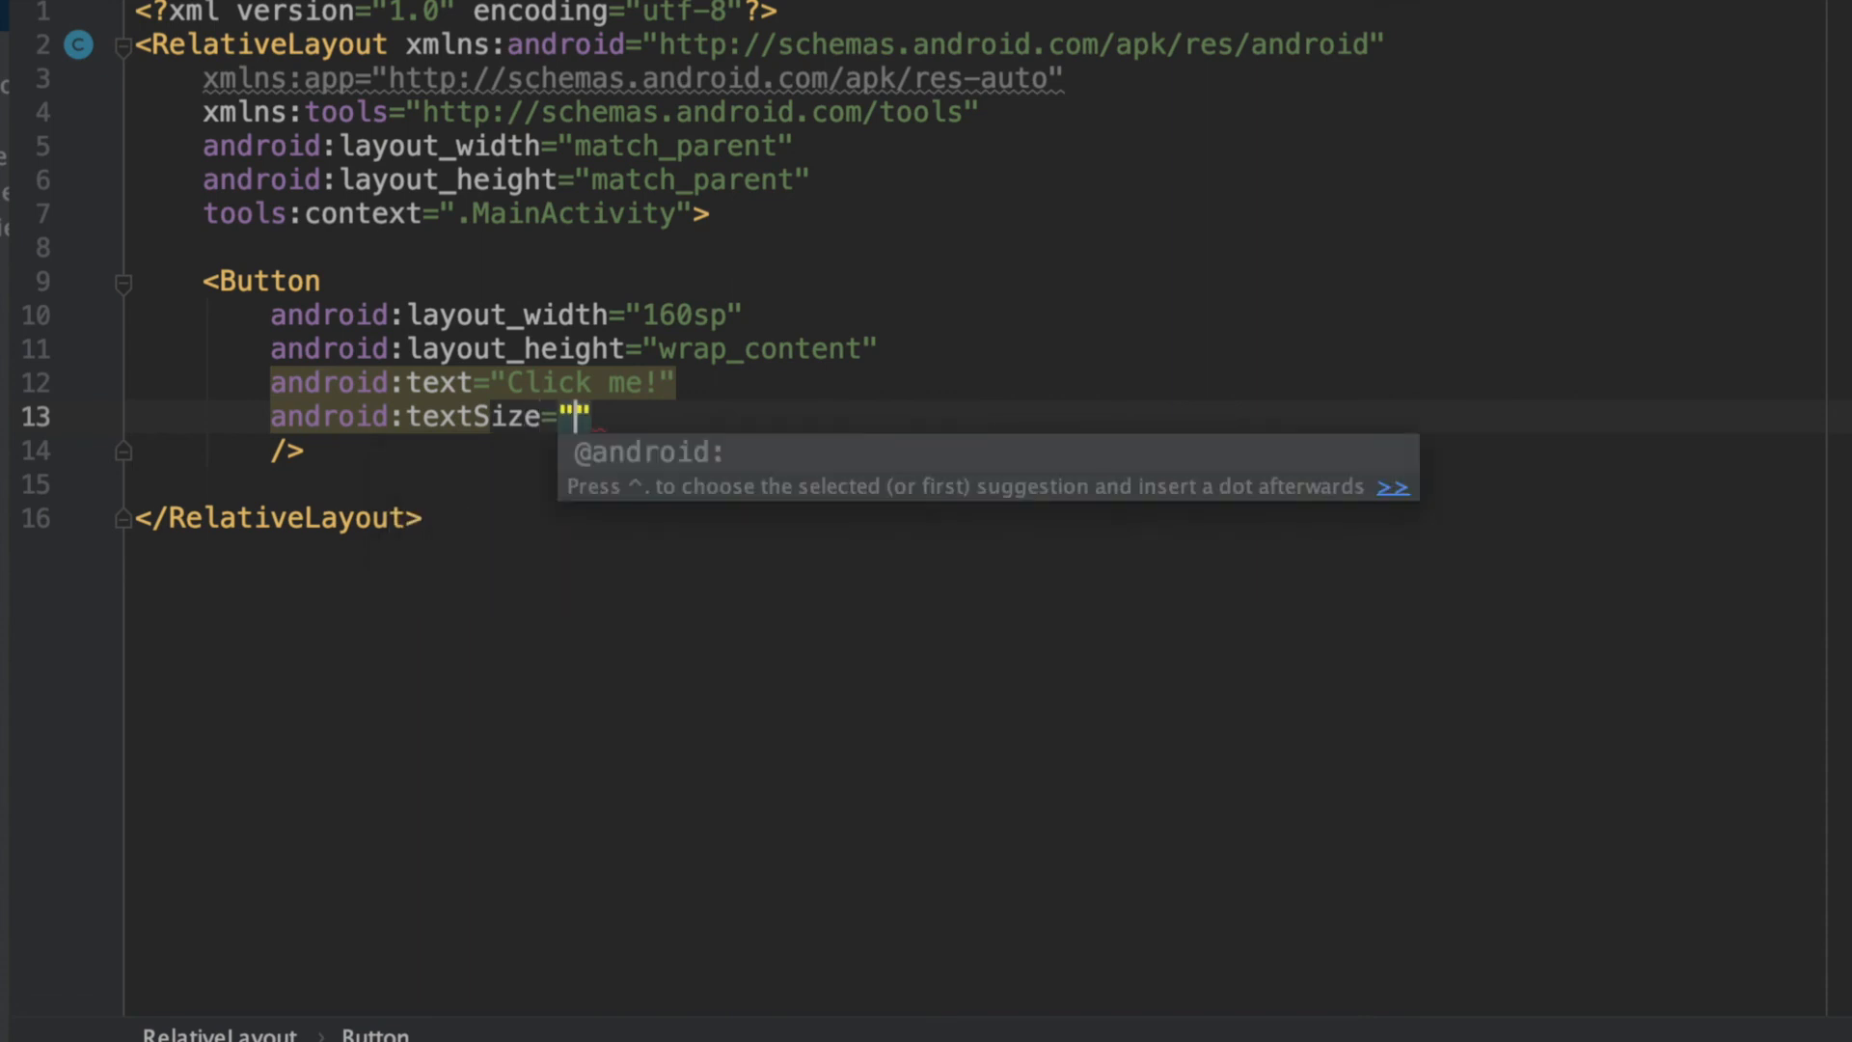
{"action": "type", "text": "30sp"}
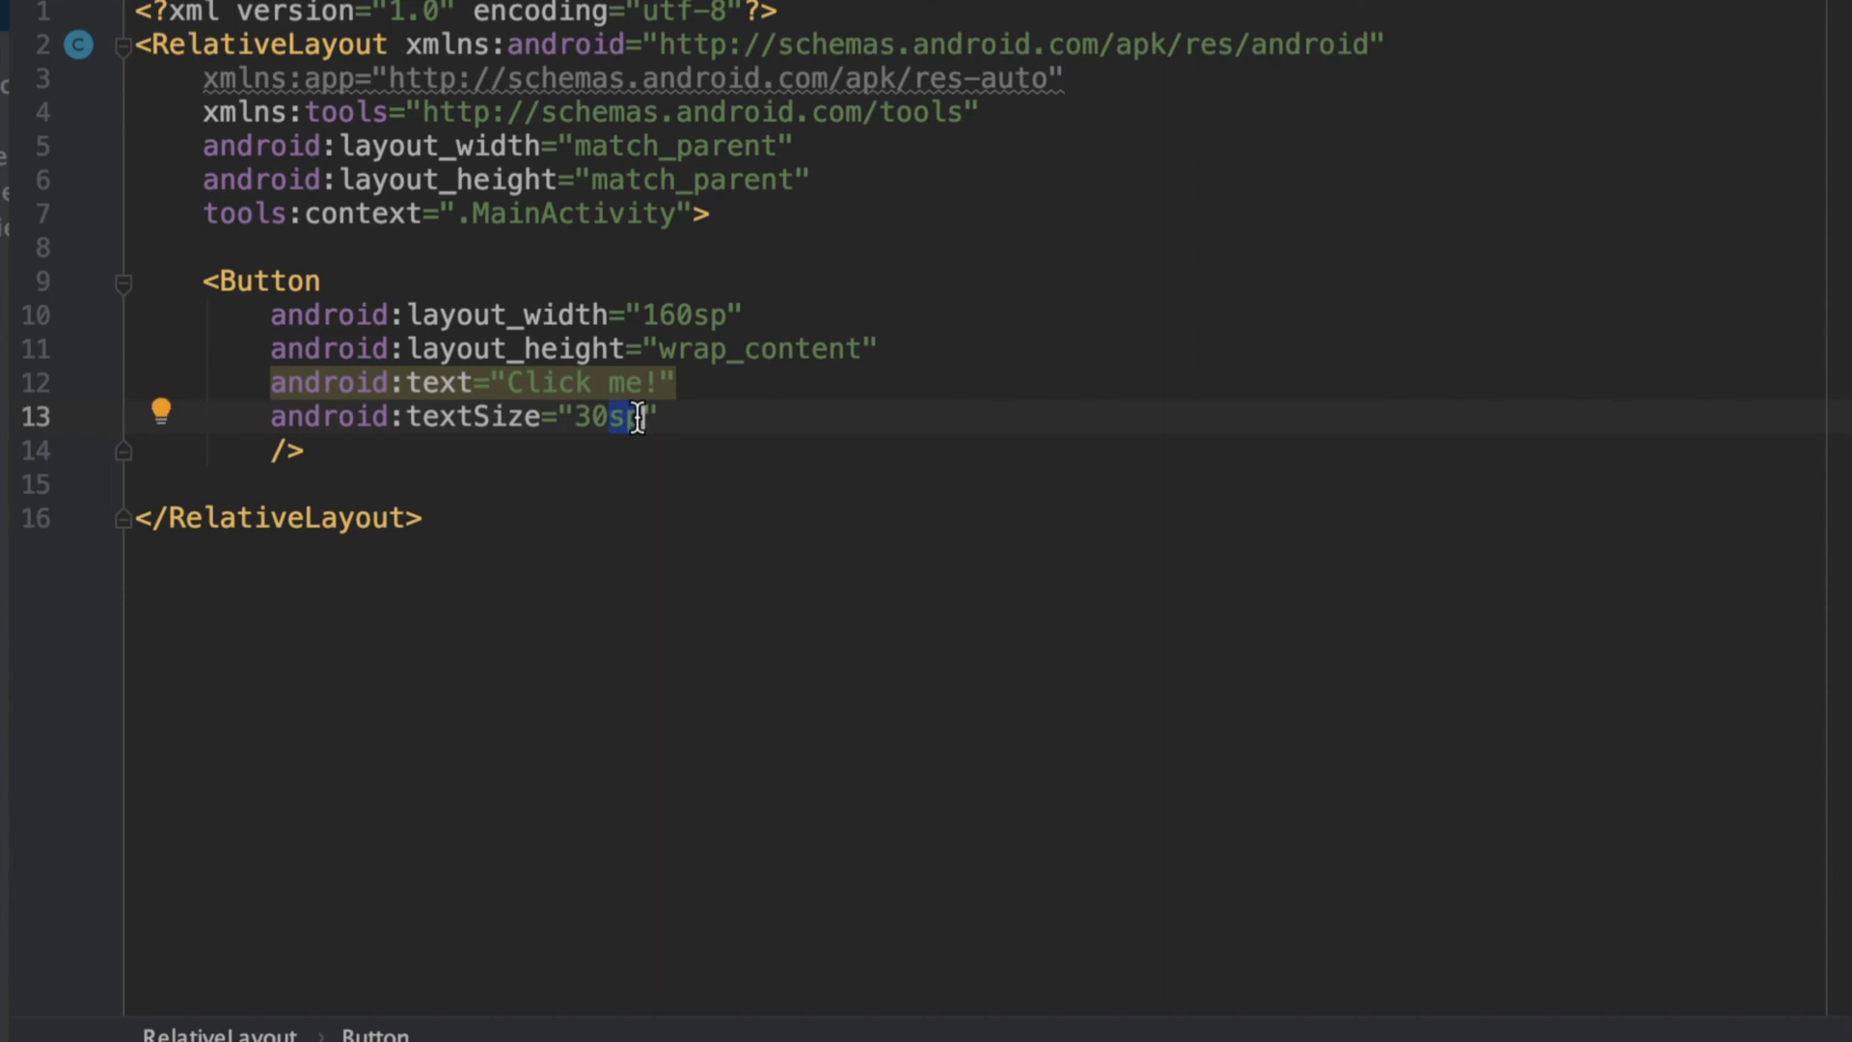
{"action": "type", "text": "dp"}
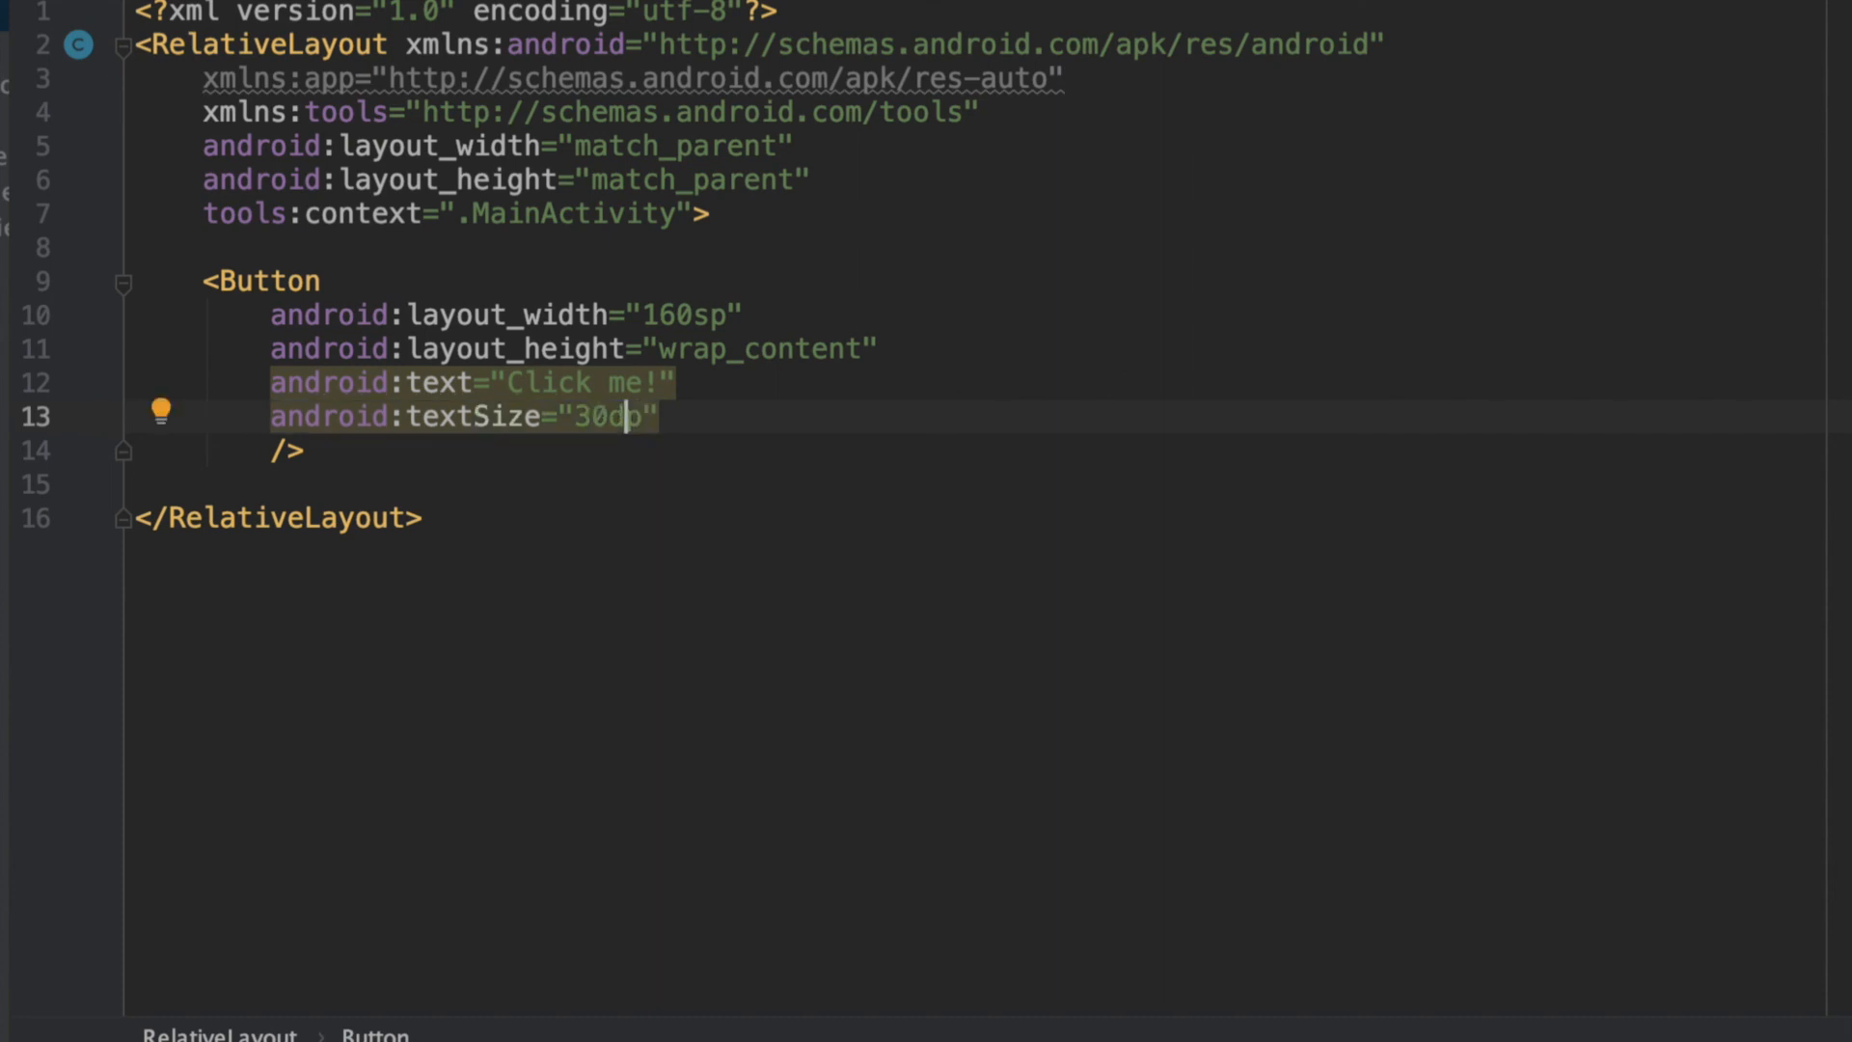